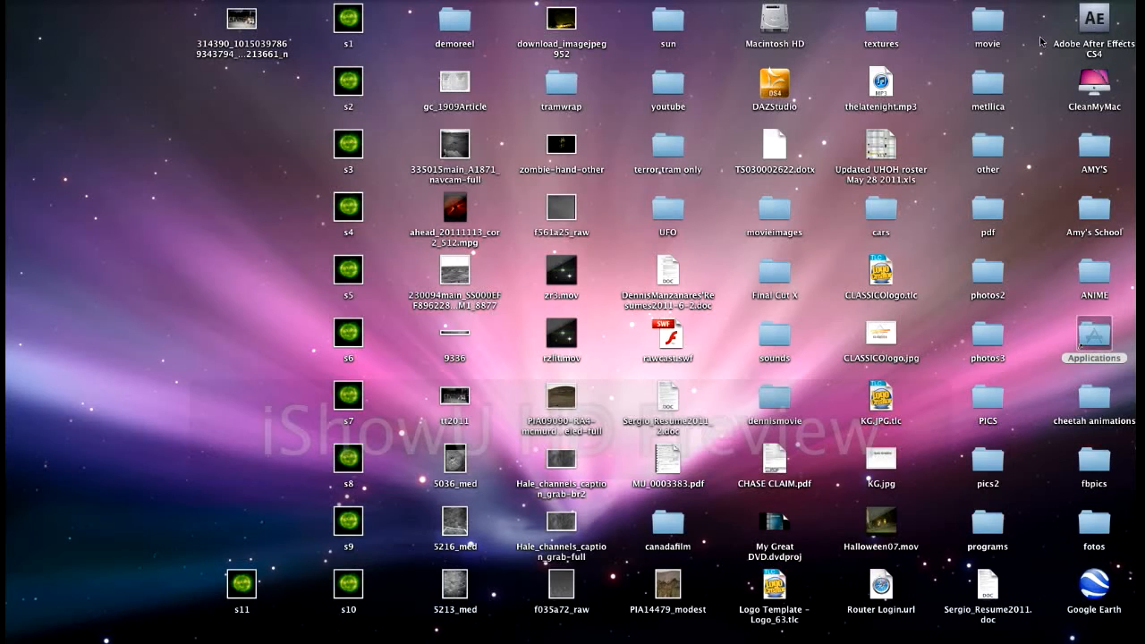
{"action": "mouse_move", "coordinate": [371, 161]}
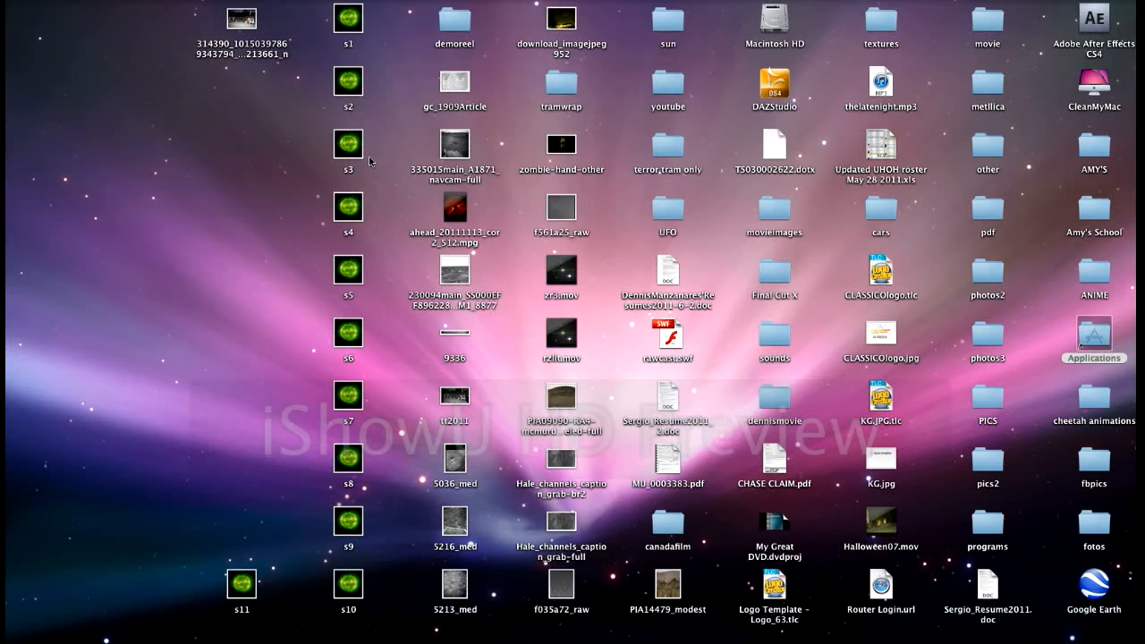
{"action": "mouse_move", "coordinate": [225, 230]}
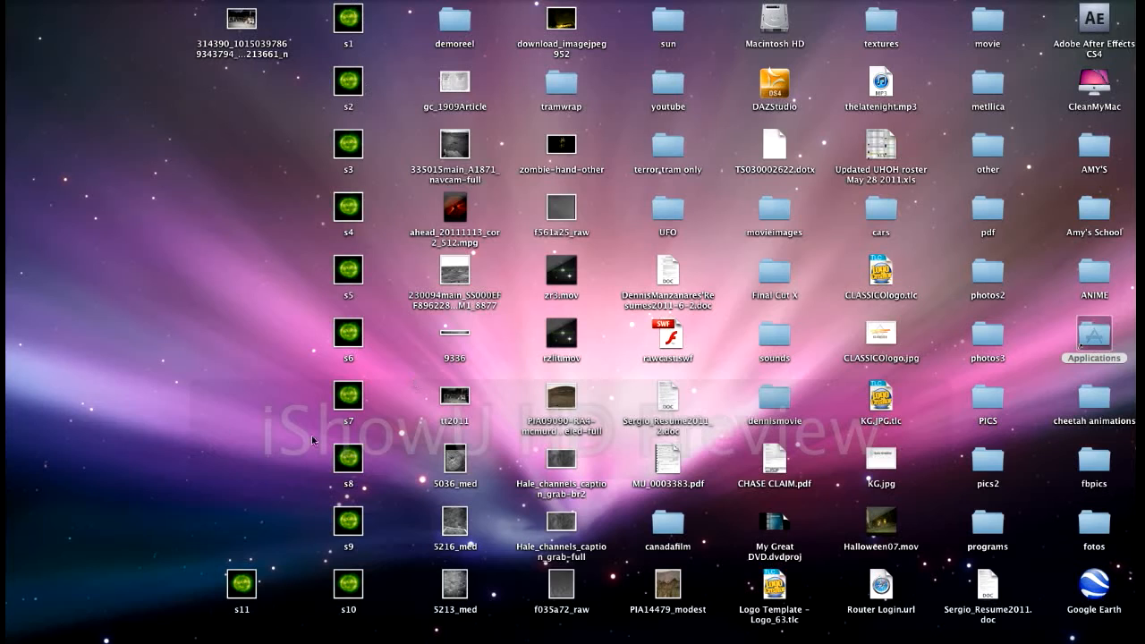
{"action": "mouse_move", "coordinate": [521, 340]}
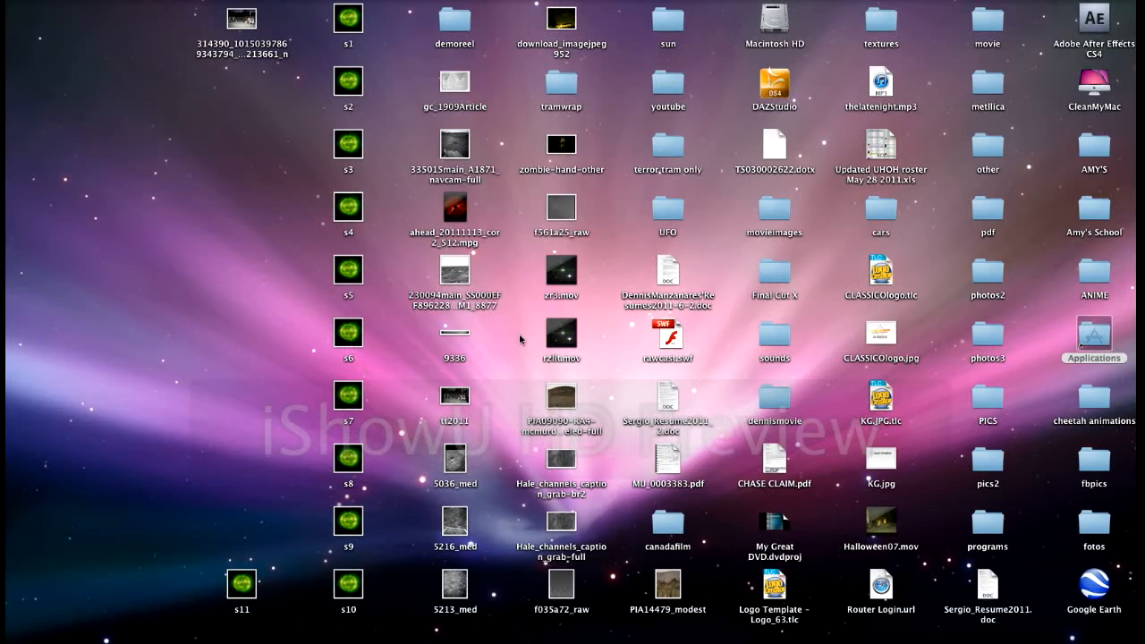
{"action": "mouse_move", "coordinate": [358, 20]}
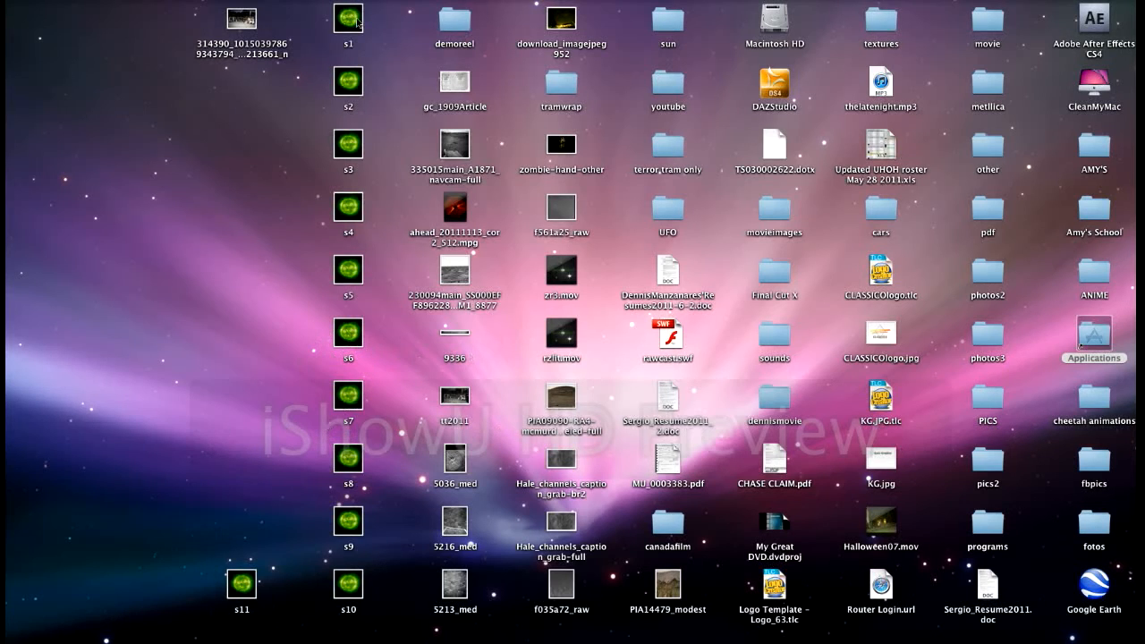
Open s1 and zoom it onto the dark sky above the sun, then open and enlarge s2
{"action": "left_click", "coordinate": [348, 18]}
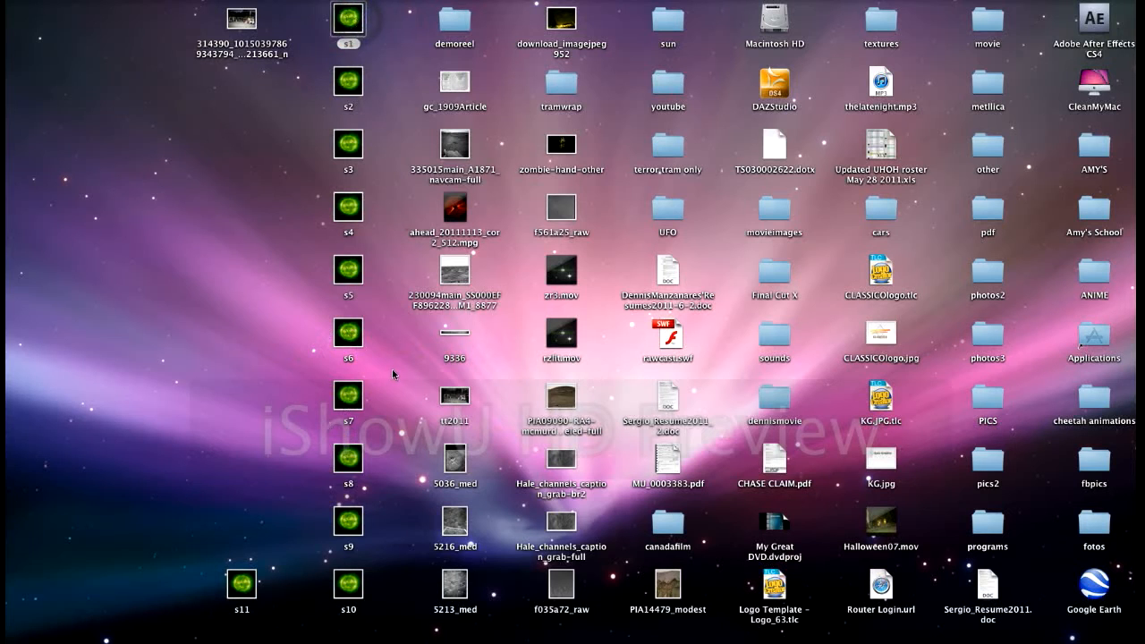
{"action": "double_click", "coordinate": [347, 17]}
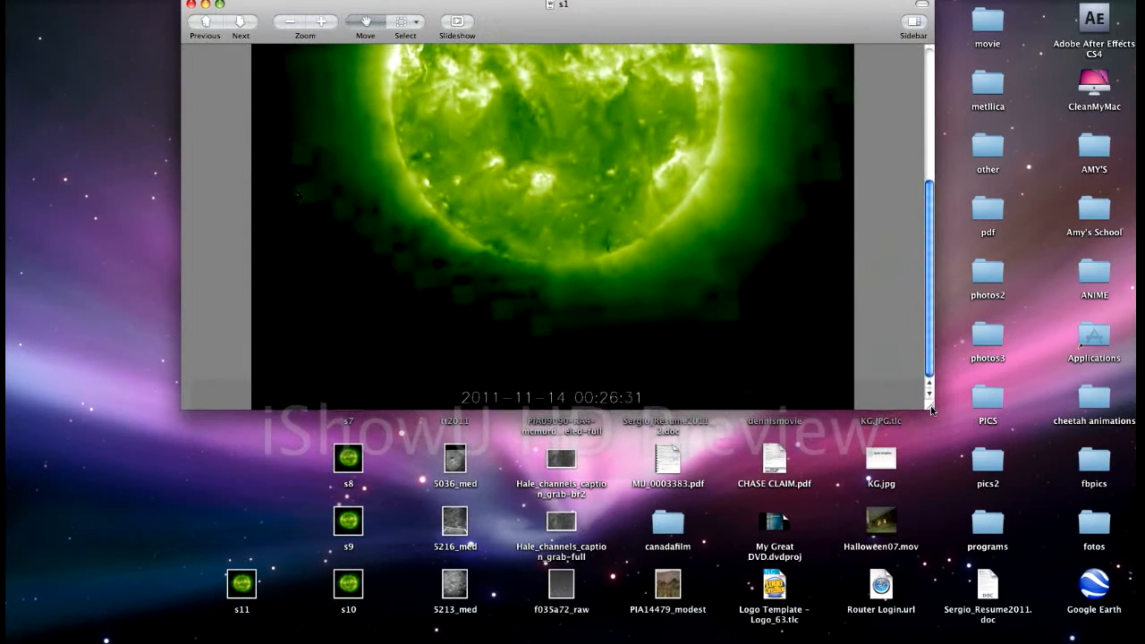
{"action": "left_click", "coordinate": [324, 22]}
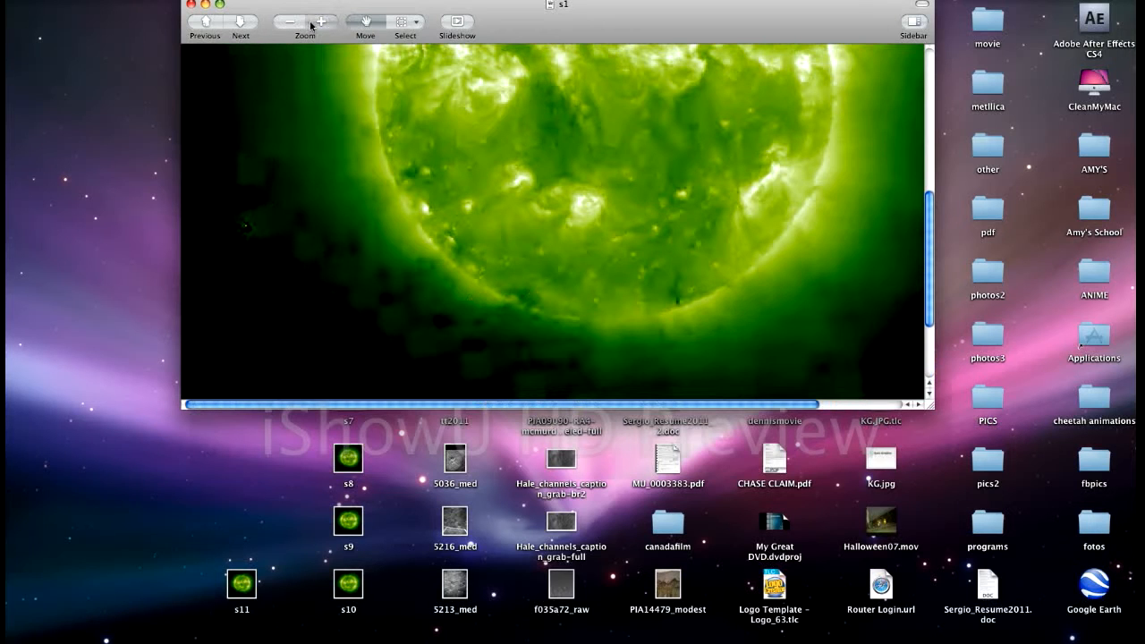
{"action": "left_click", "coordinate": [321, 20]}
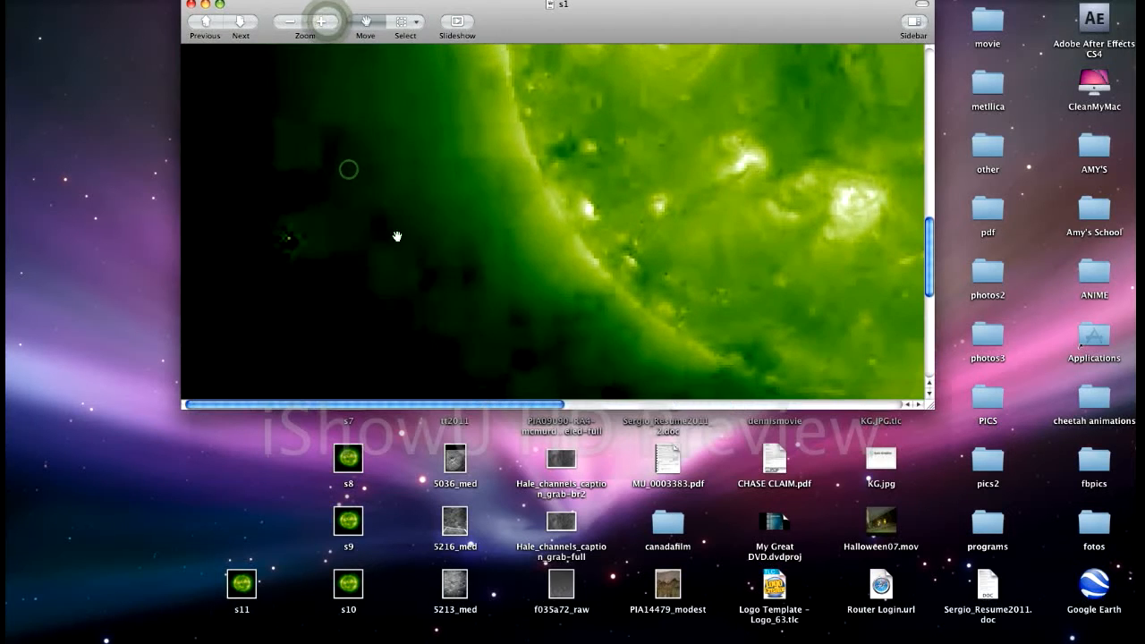
{"action": "left_click_drag", "start_coordinate": [396, 236], "coordinate": [624, 301]}
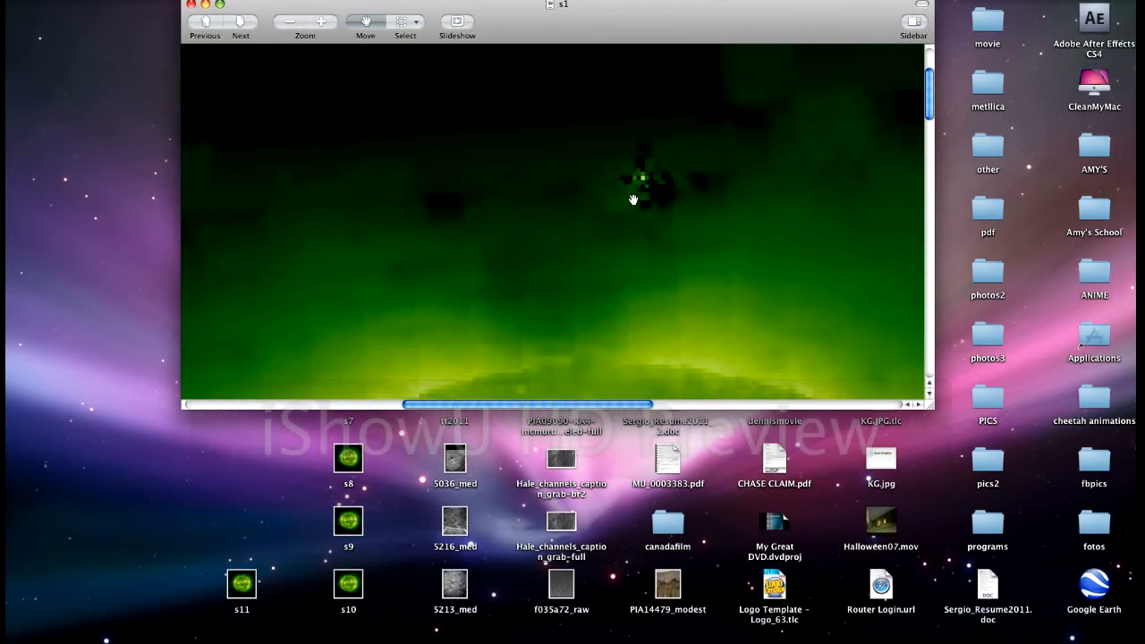
{"action": "mouse_move", "coordinate": [122, 12]}
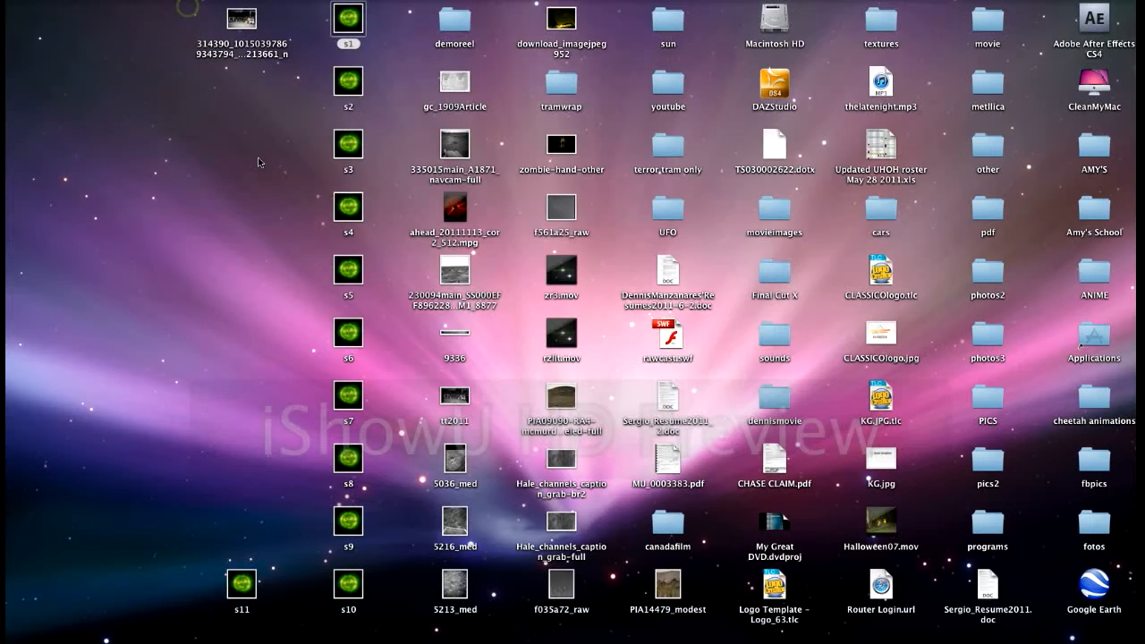
{"action": "double_click", "coordinate": [347, 80]}
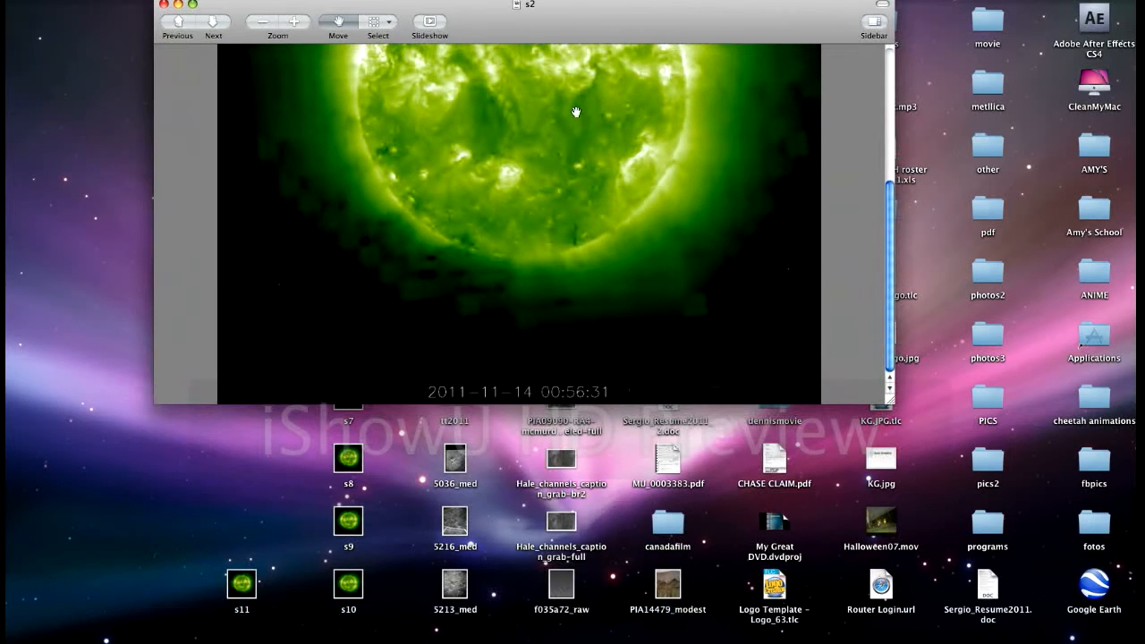
{"action": "left_click", "coordinate": [294, 22]}
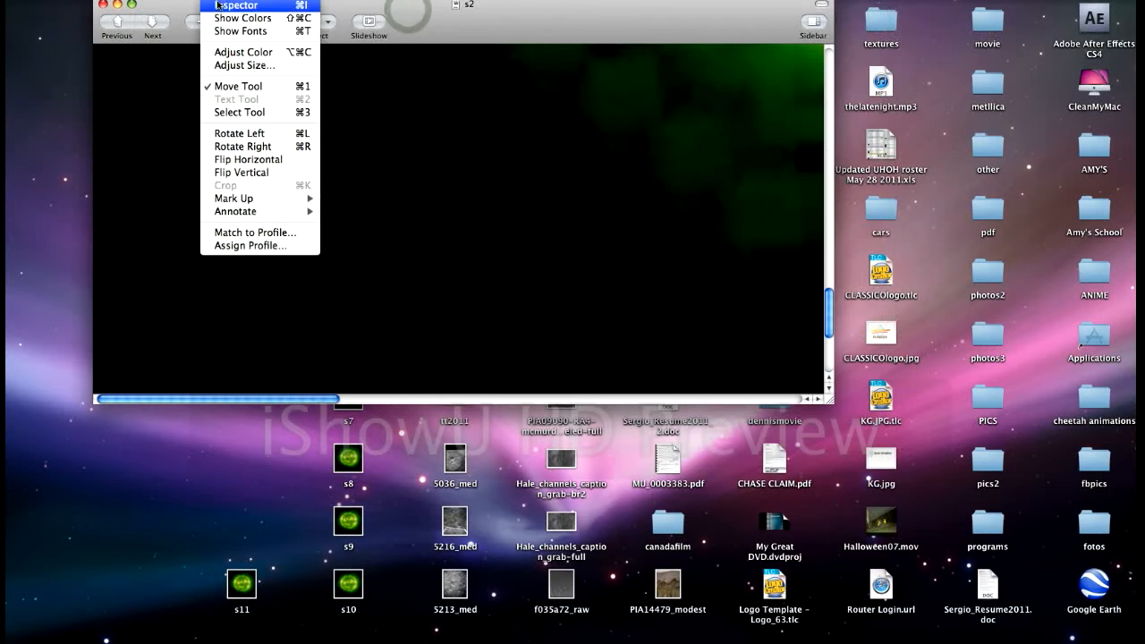
Brighten s2 in Adjust Color, reset all colour adjustments, and close the image
{"action": "left_click", "coordinate": [242, 51]}
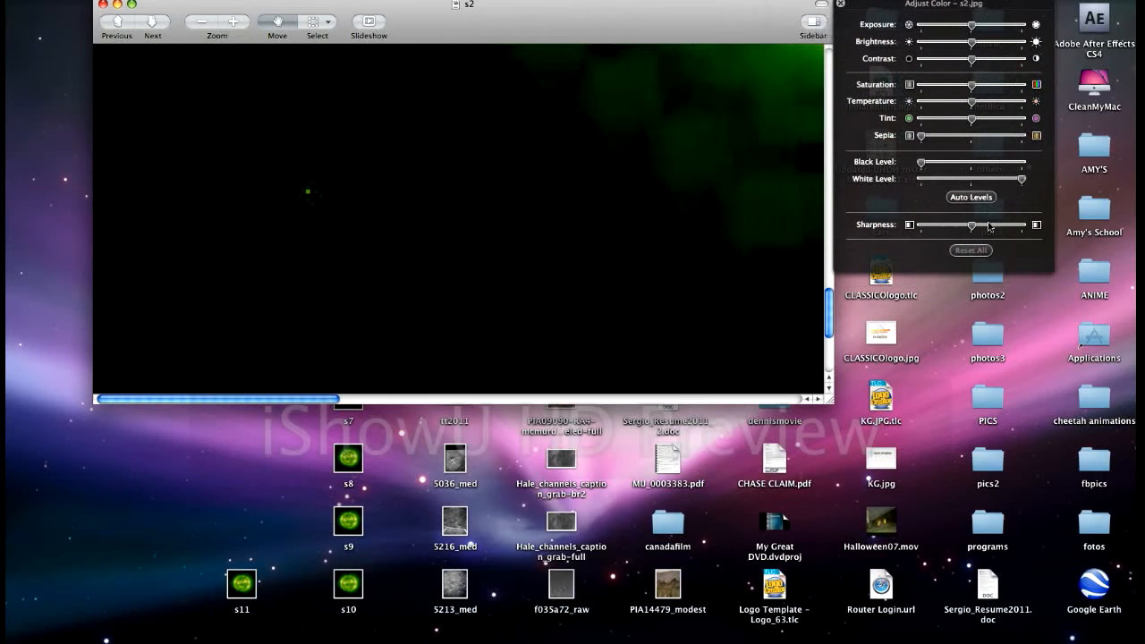
{"action": "left_click_drag", "start_coordinate": [970, 225], "coordinate": [1020, 225]}
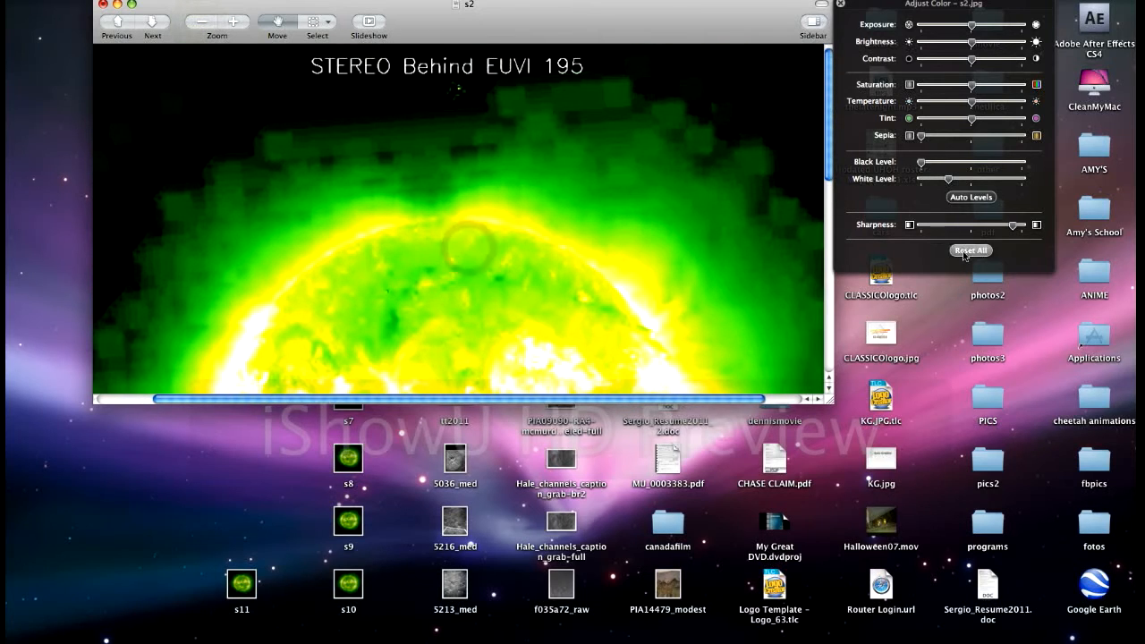
{"action": "left_click", "coordinate": [971, 250]}
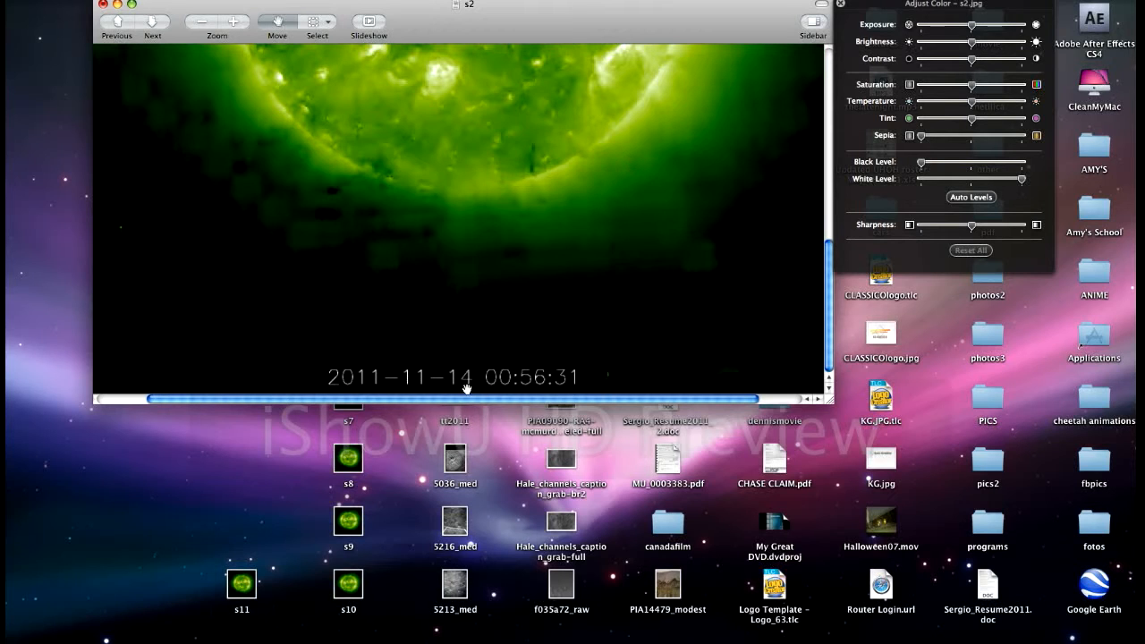
{"action": "left_click", "coordinate": [104, 6]}
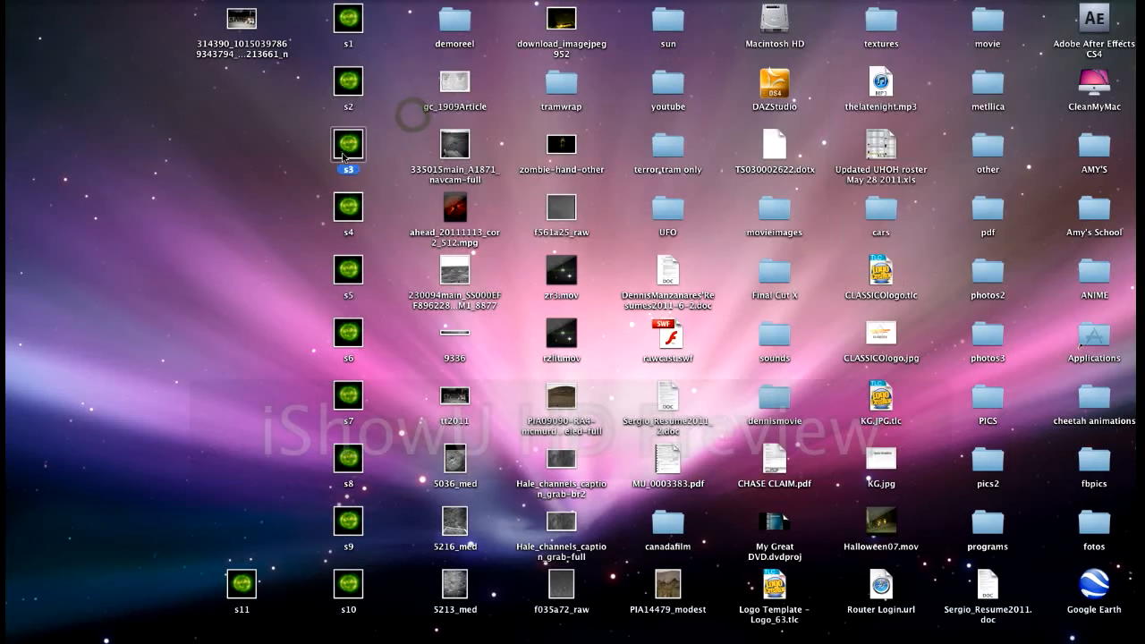
Open s3, zoom in twice, and pan to the sun's right edge
{"action": "double_click", "coordinate": [347, 143]}
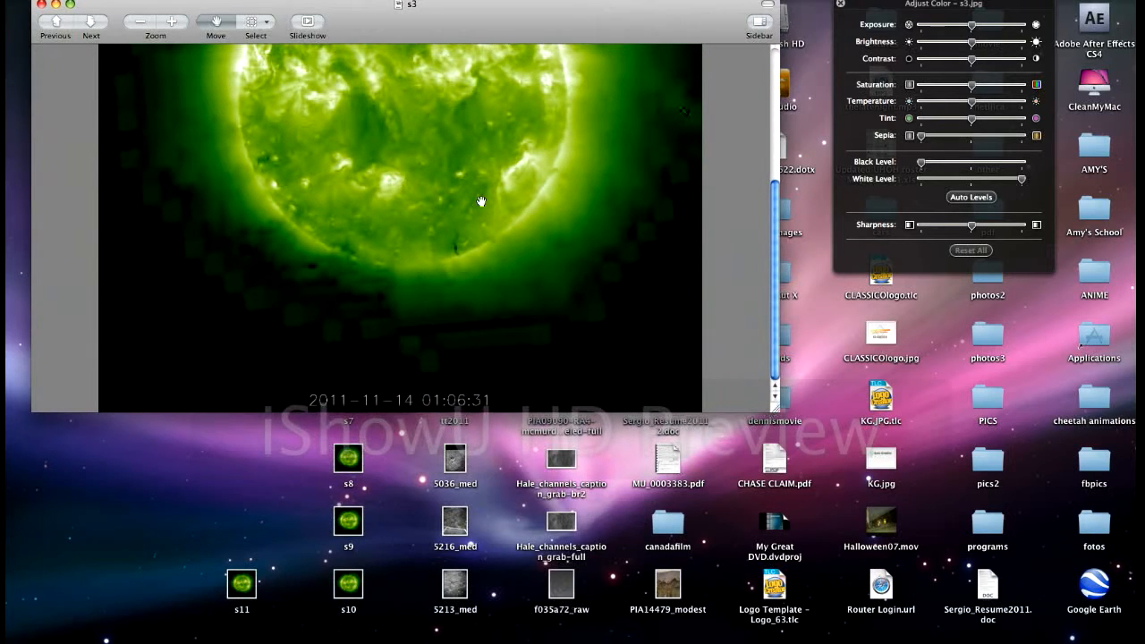
{"action": "left_click", "coordinate": [154, 22]}
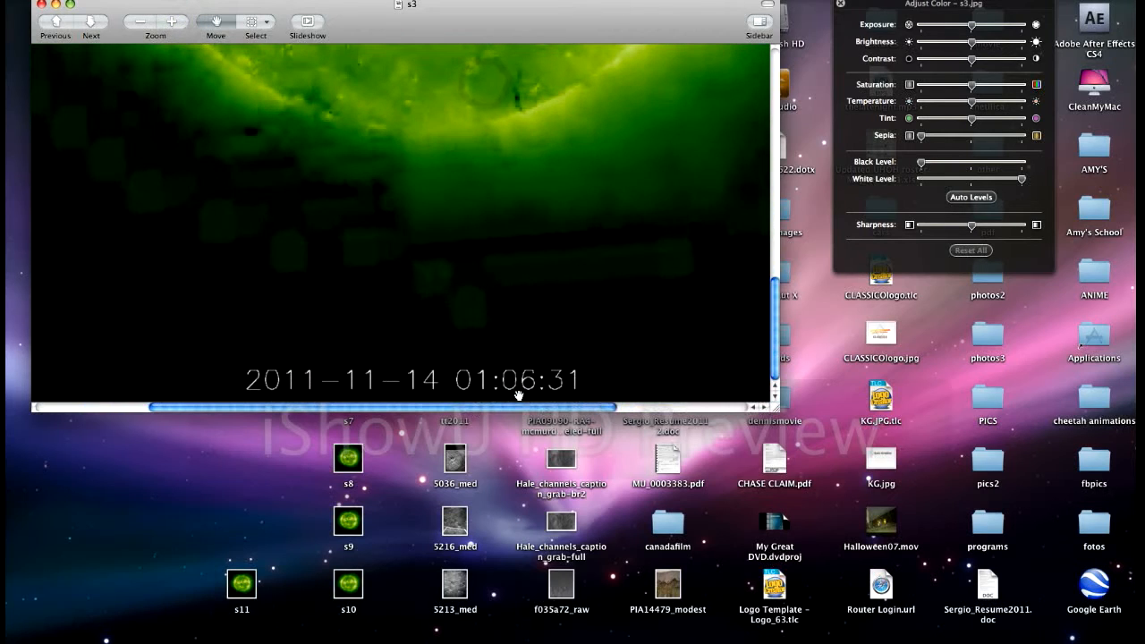
{"action": "mouse_move", "coordinate": [358, 392]}
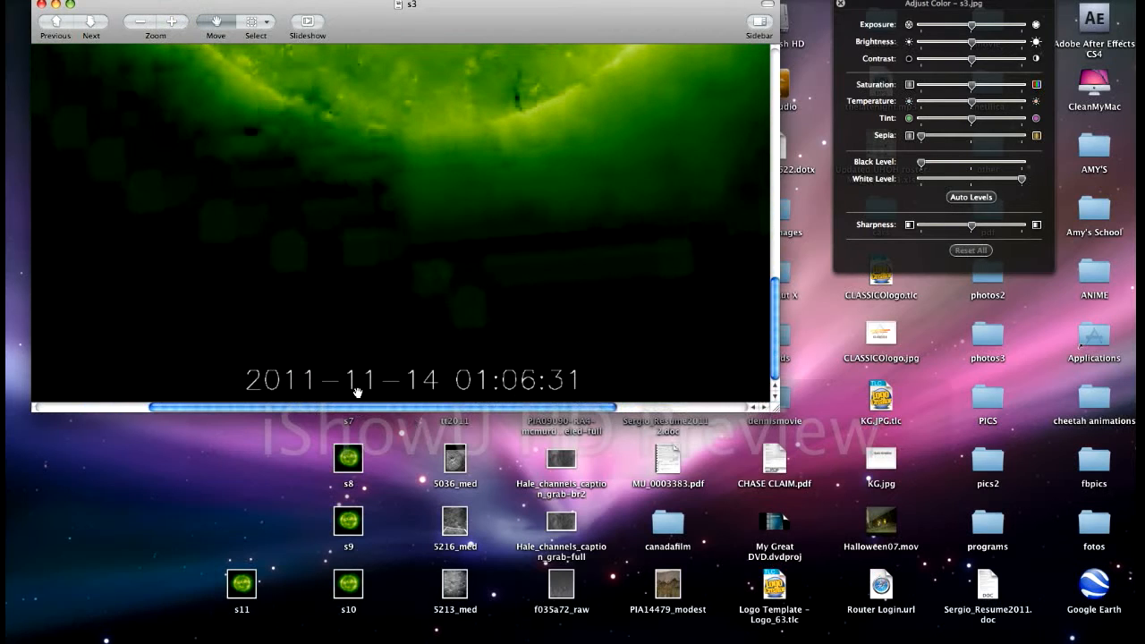
{"action": "mouse_move", "coordinate": [613, 352]}
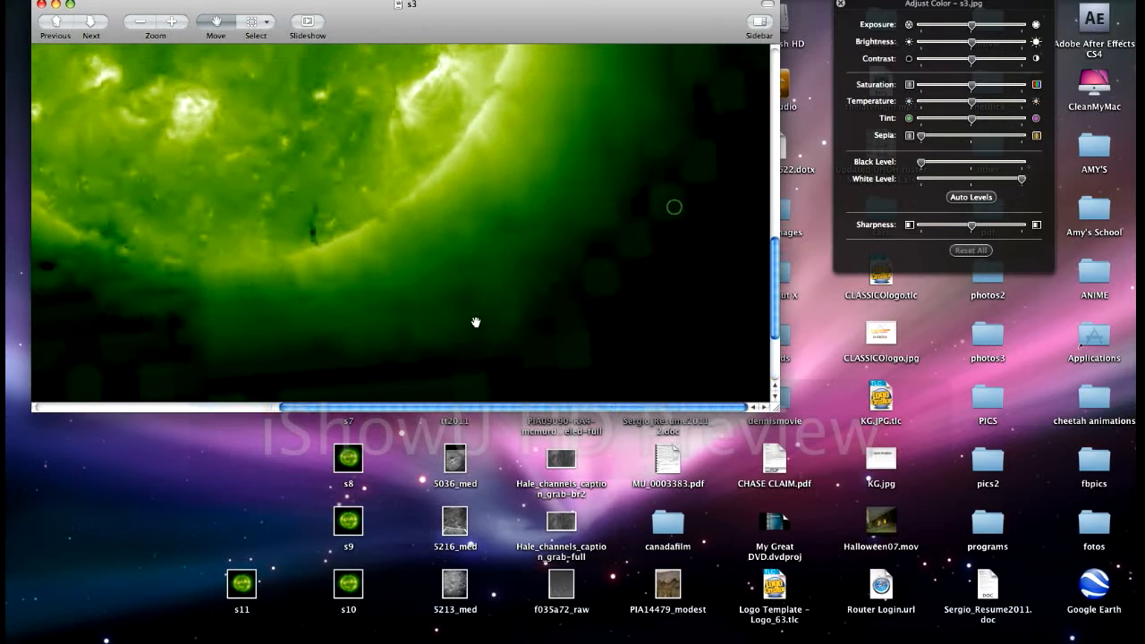
{"action": "left_click_drag", "start_coordinate": [476, 321], "coordinate": [735, 175]}
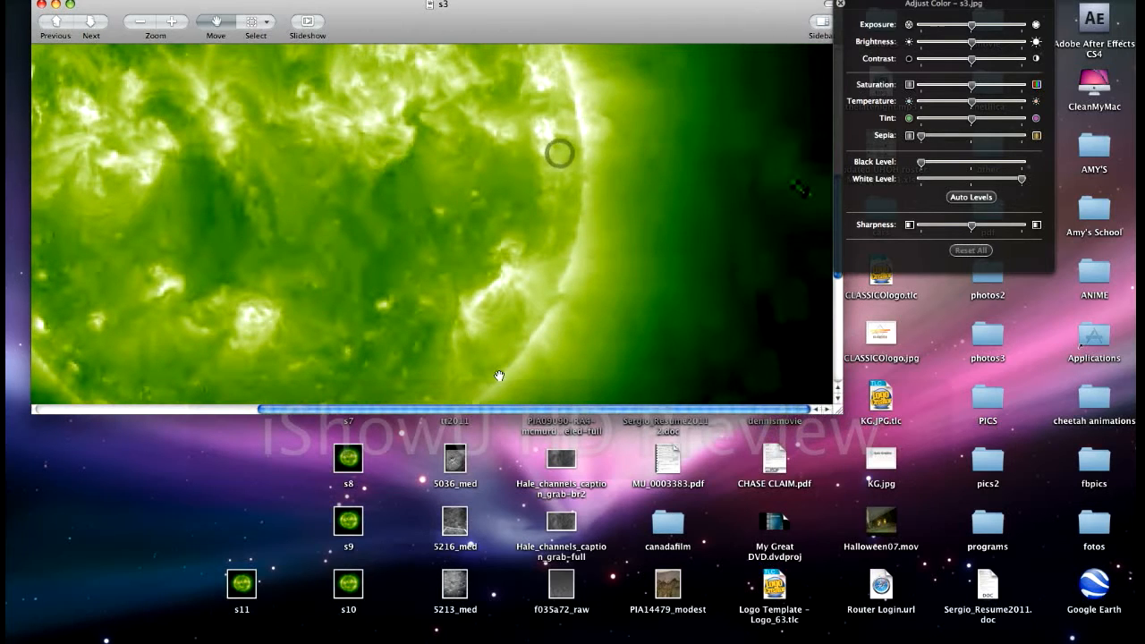
{"action": "left_click", "coordinate": [168, 21]}
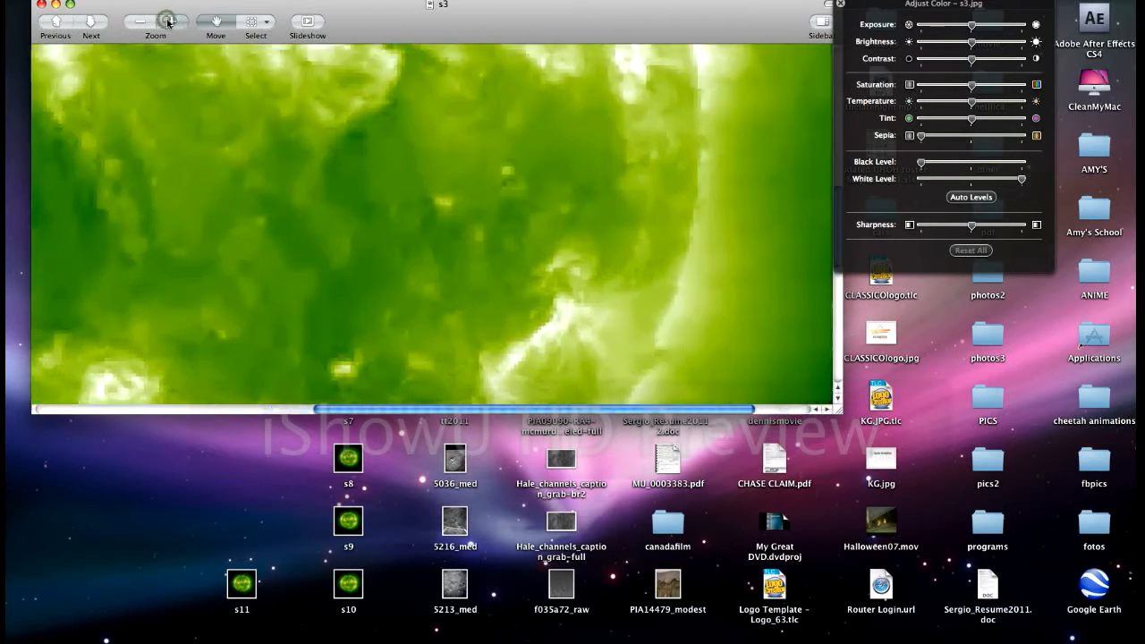
Brighten s3 and raise its contrast to expose faint objects, then close it
{"action": "left_click_drag", "start_coordinate": [447, 224], "coordinate": [635, 253]}
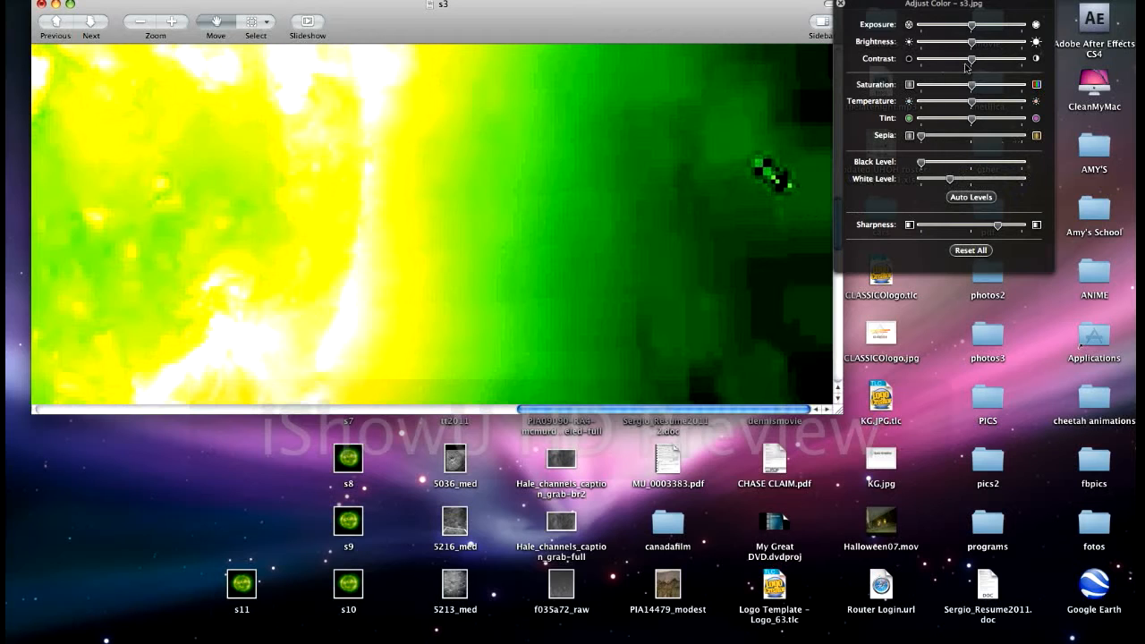
{"action": "left_click_drag", "start_coordinate": [968, 59], "coordinate": [984, 59]}
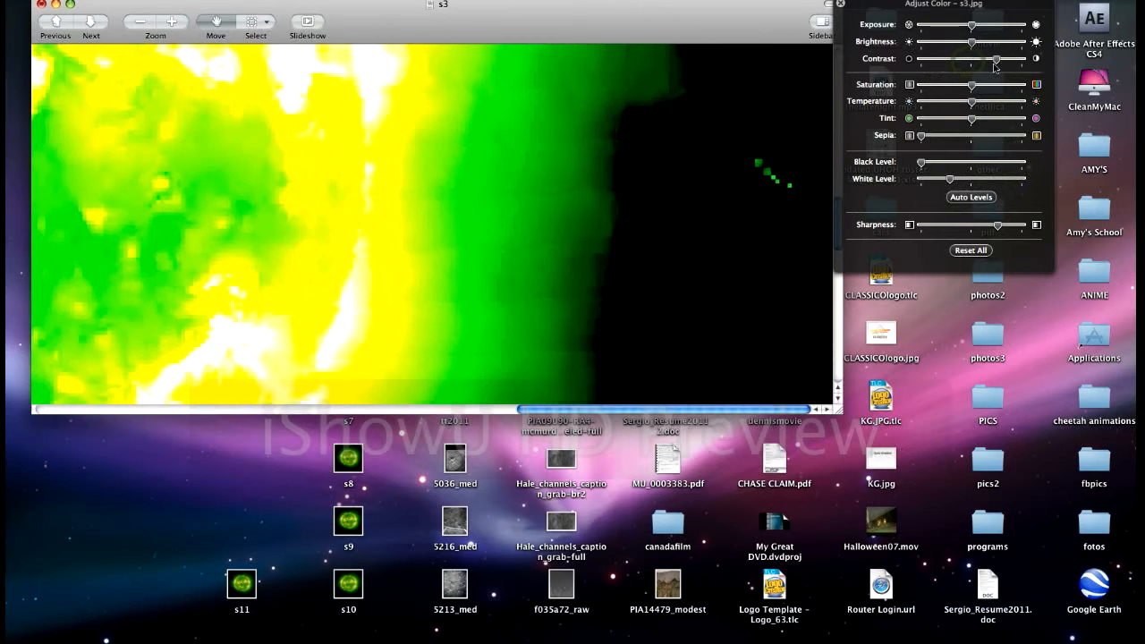
{"action": "left_click_drag", "start_coordinate": [961, 59], "coordinate": [988, 59]}
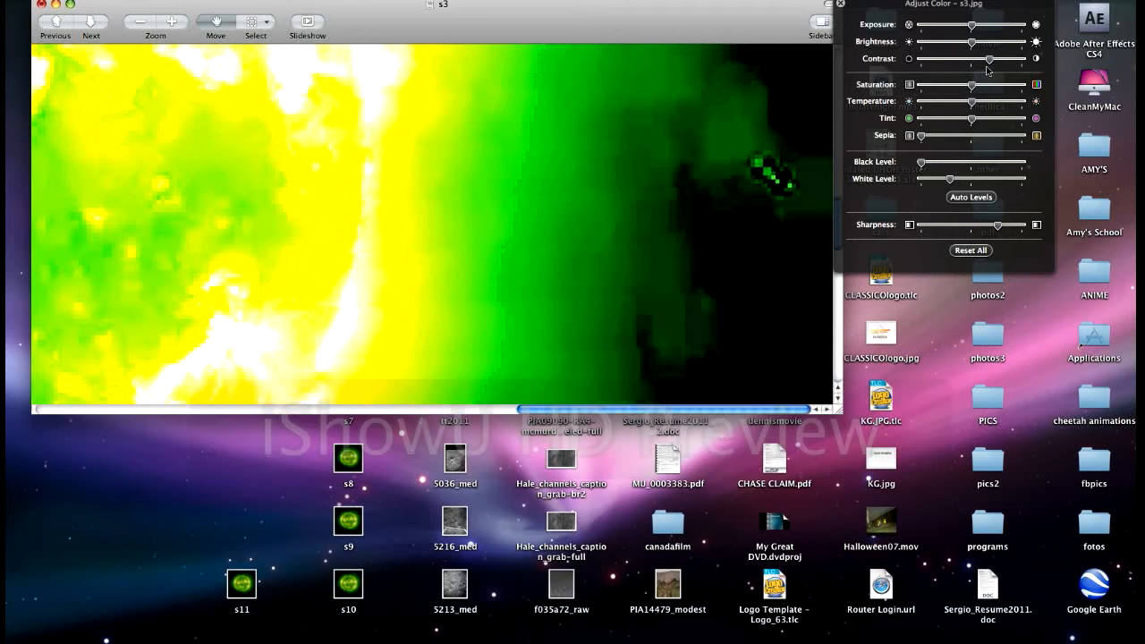
{"action": "left_click", "coordinate": [970, 249]}
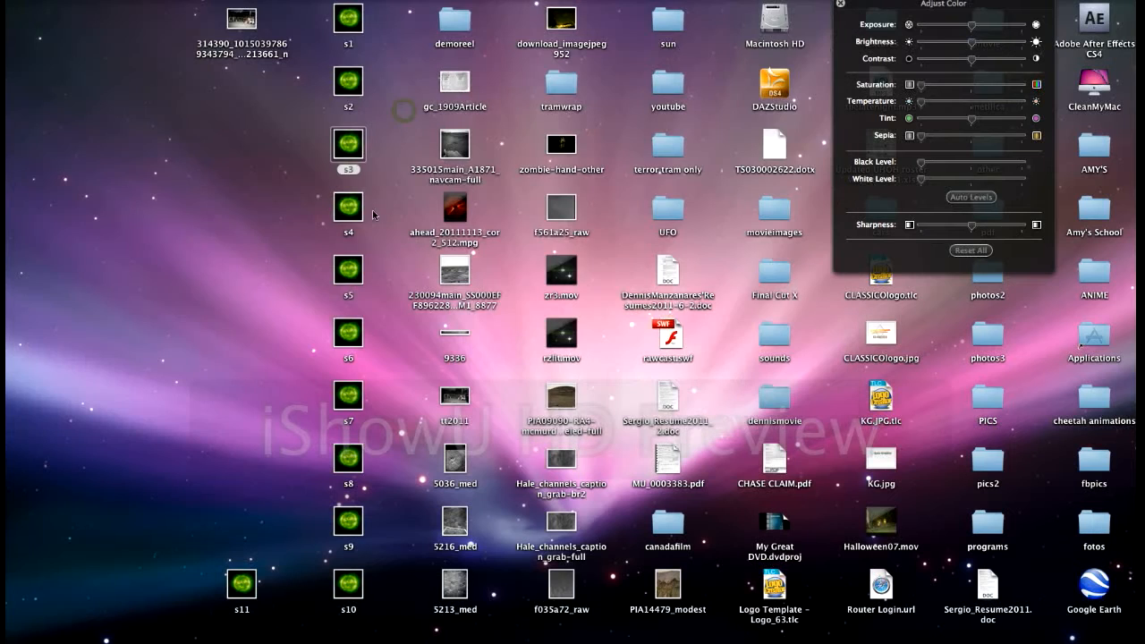
Open s4 and pan the enlarged view along the sun's edge
{"action": "double_click", "coordinate": [348, 206]}
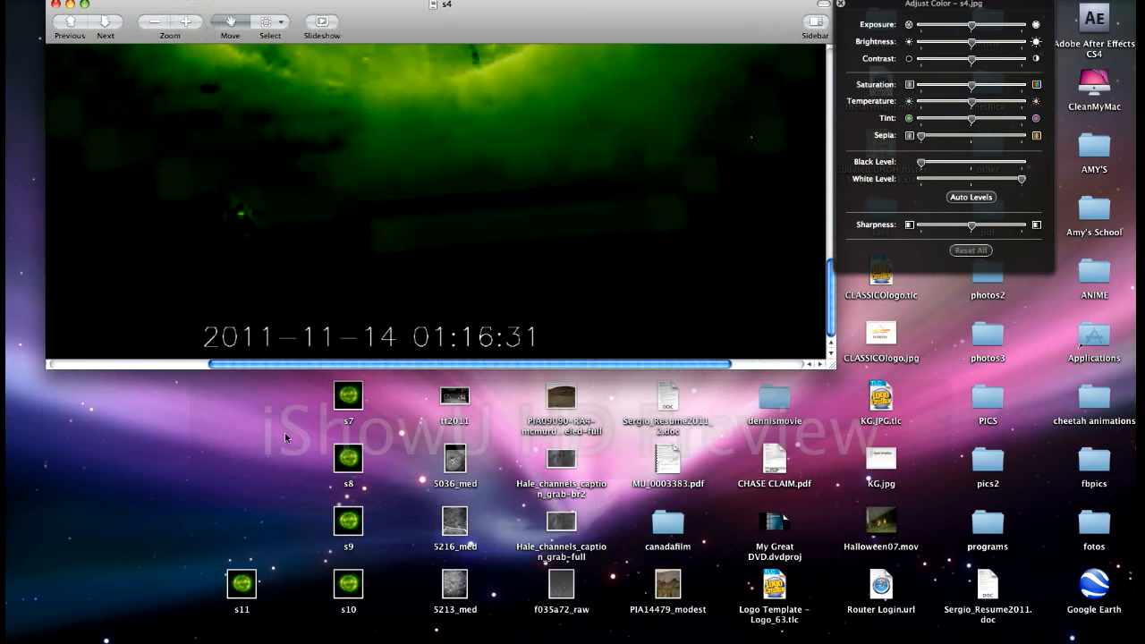
{"action": "mouse_move", "coordinate": [251, 208]}
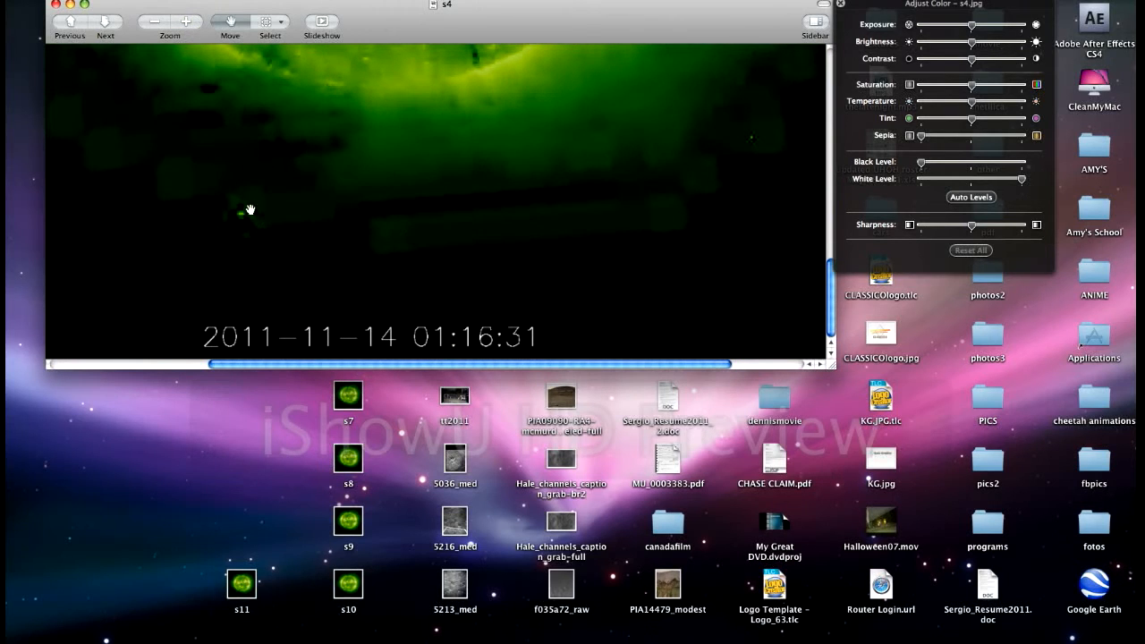
{"action": "mouse_move", "coordinate": [757, 130]}
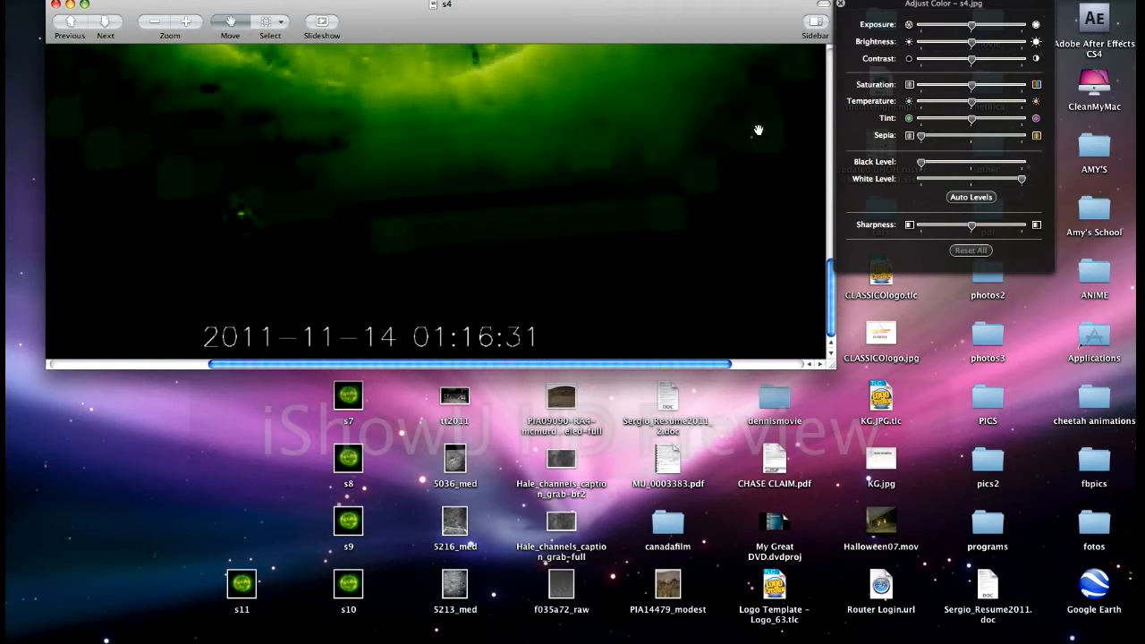
{"action": "mouse_move", "coordinate": [343, 55]}
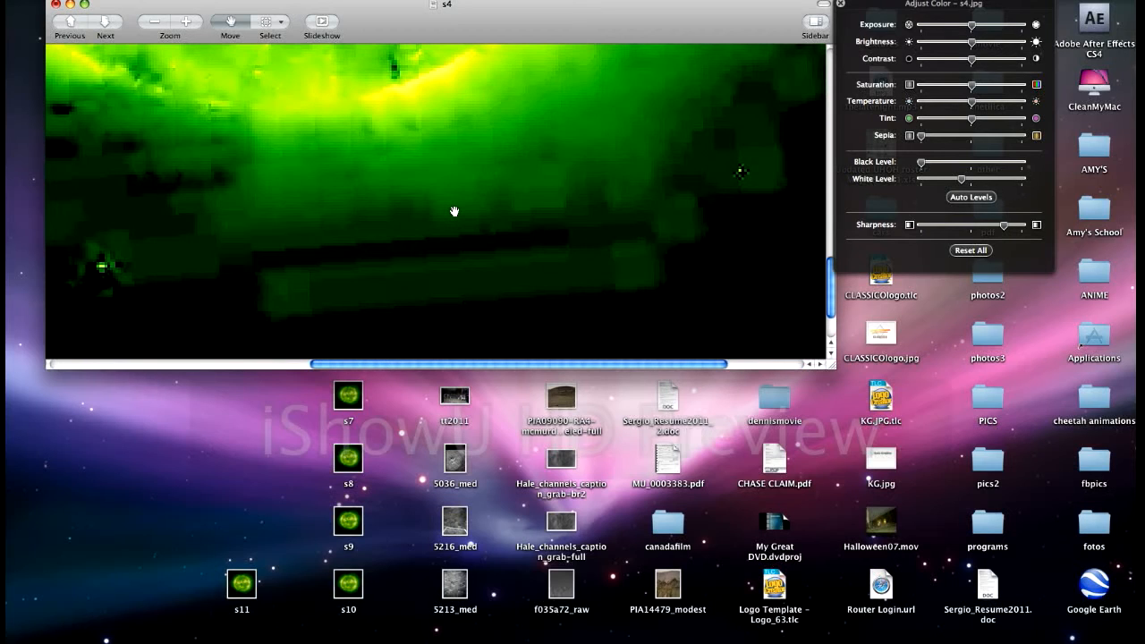
{"action": "mouse_move", "coordinate": [134, 217]}
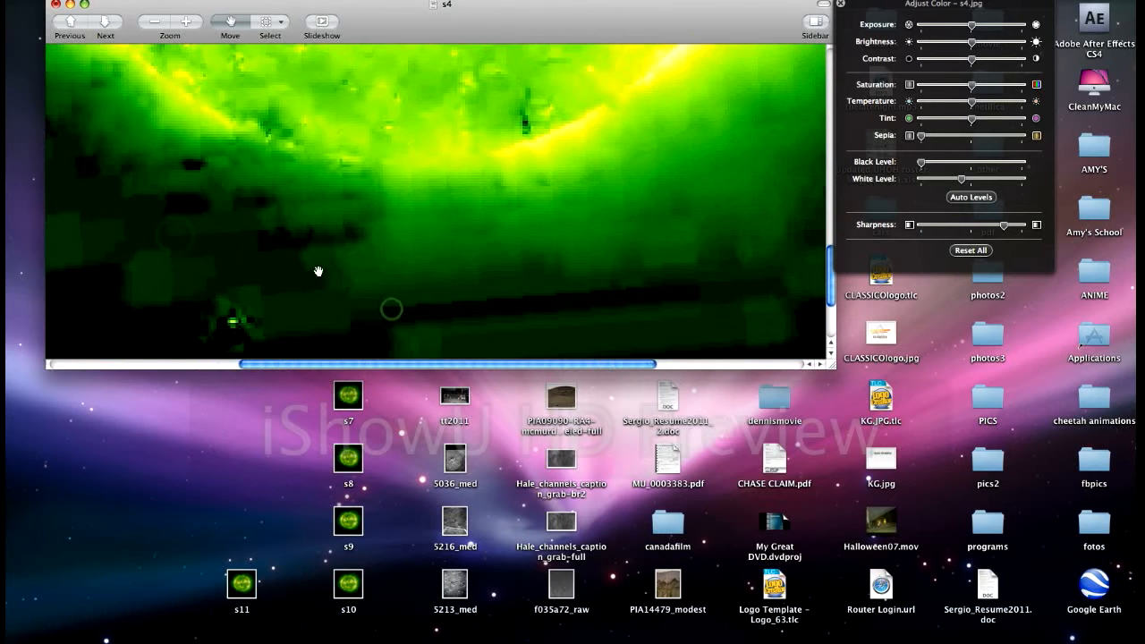
{"action": "left_click_drag", "start_coordinate": [318, 271], "coordinate": [613, 177]}
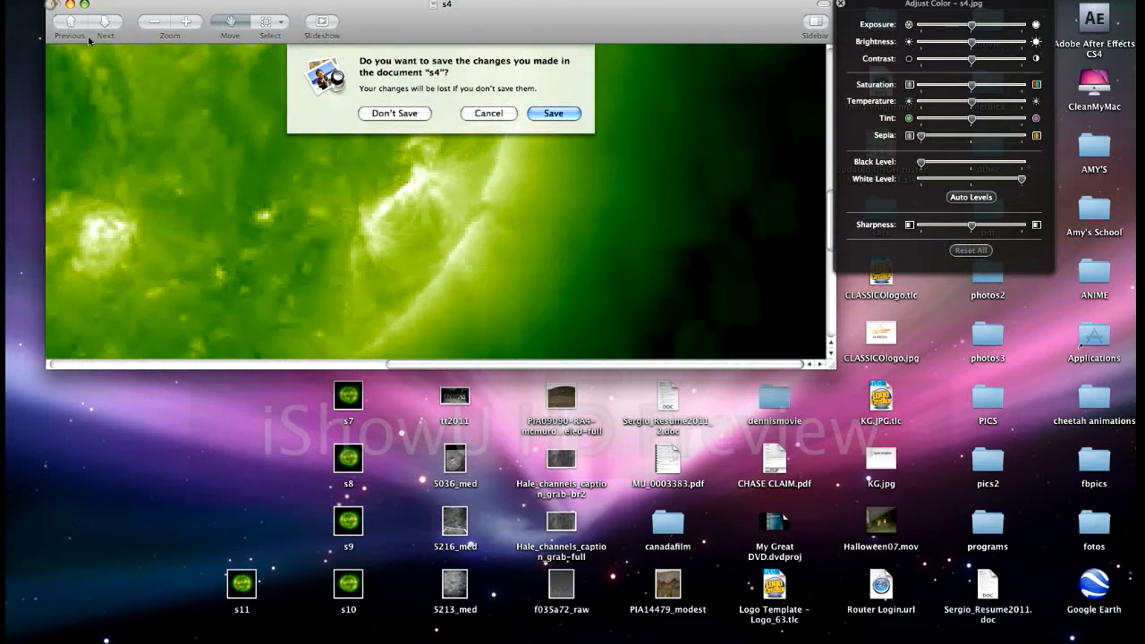
Discard s4's changes and zoom s5 in toward the sun's right edge
{"action": "left_click", "coordinate": [394, 112]}
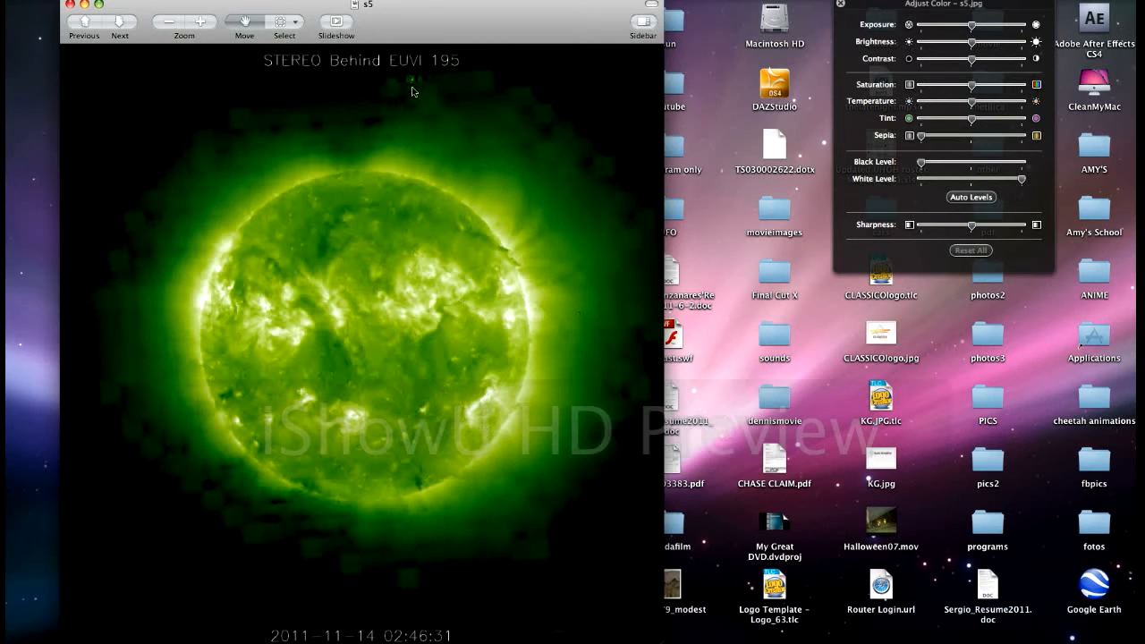
{"action": "mouse_move", "coordinate": [584, 144]}
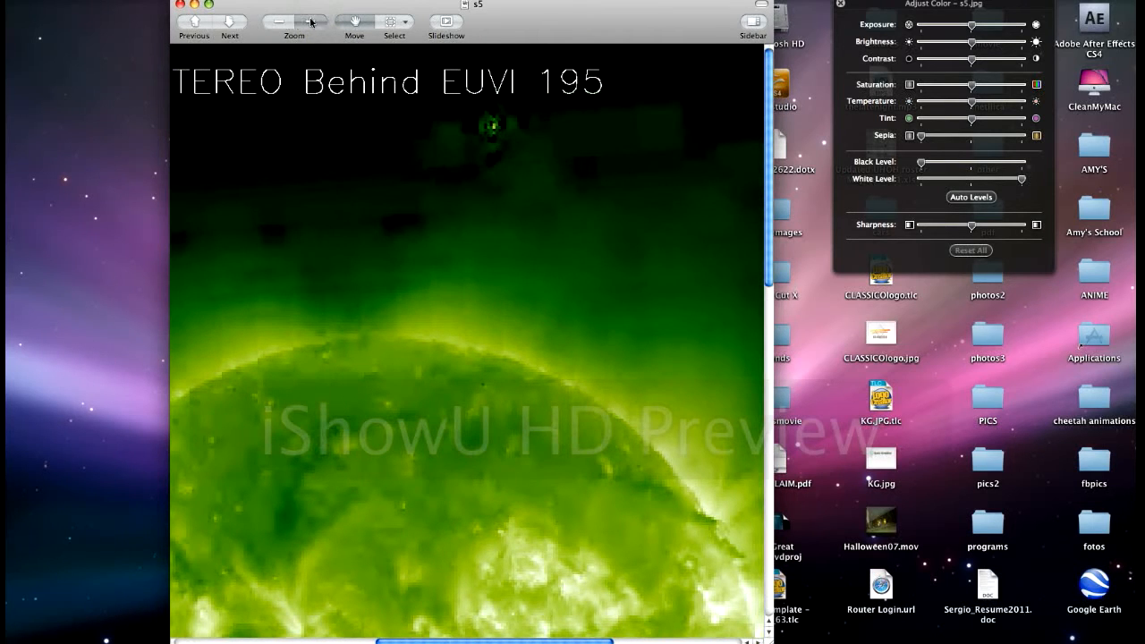
{"action": "left_click", "coordinate": [278, 22]}
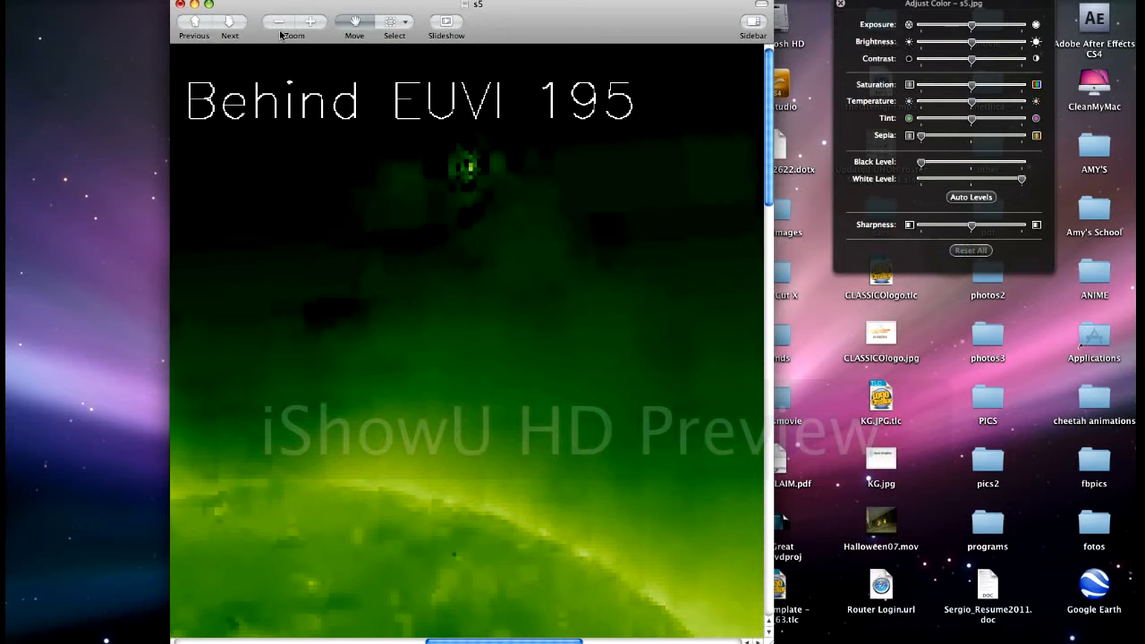
{"action": "left_click", "coordinate": [279, 22]}
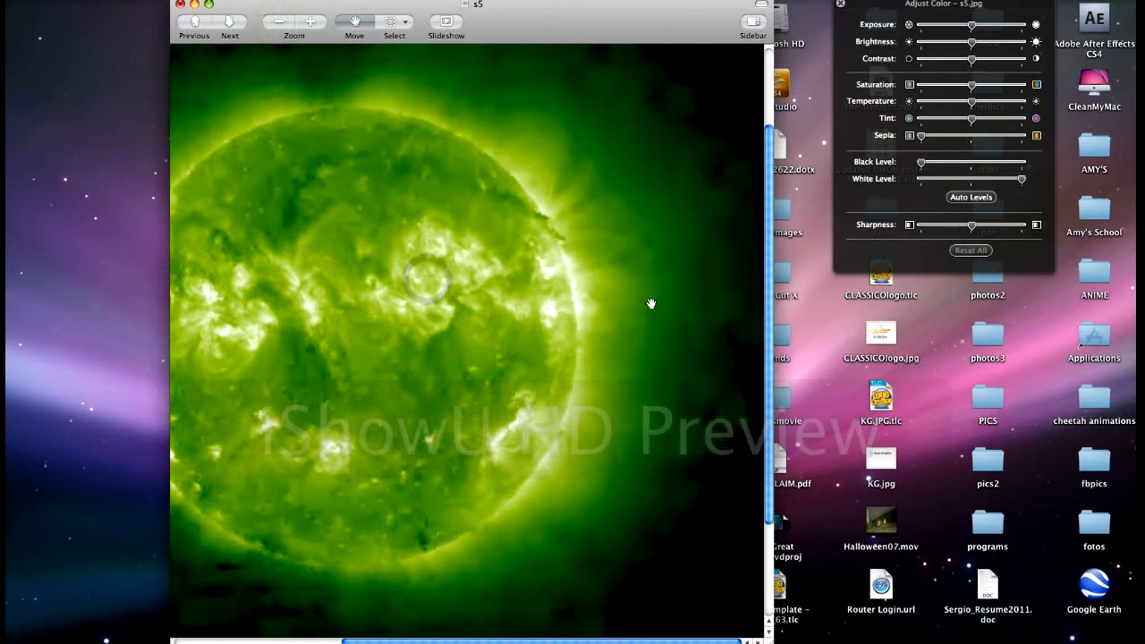
{"action": "left_click", "coordinate": [294, 23]}
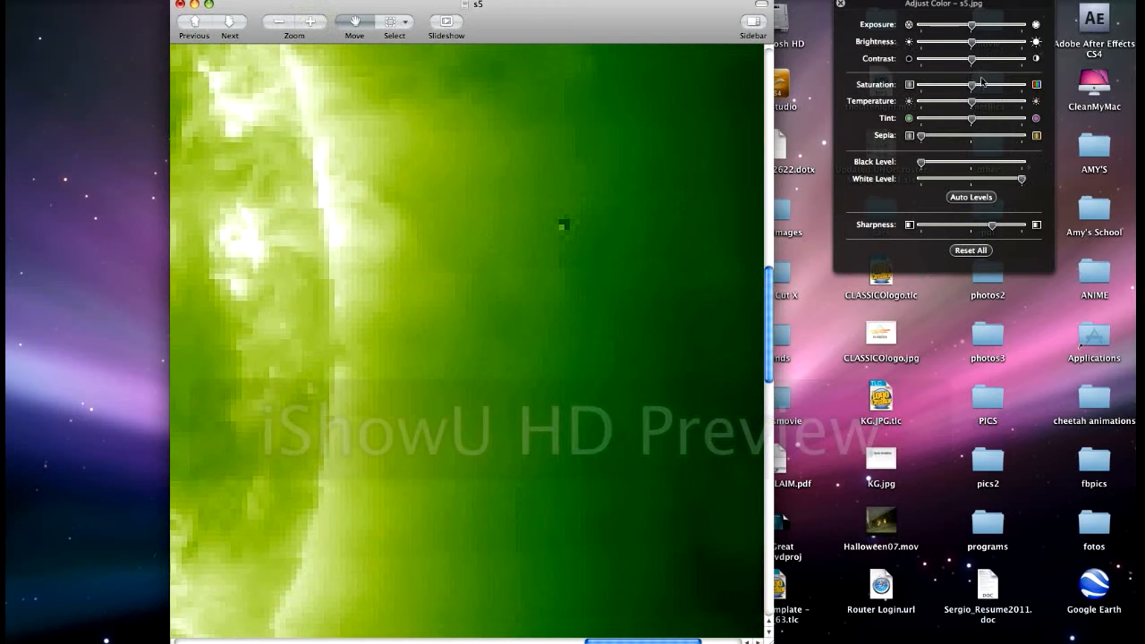
Boost s5's contrast to reveal the dark speck, reset colours, and zoom back out
{"action": "left_click_drag", "start_coordinate": [971, 59], "coordinate": [1000, 59]}
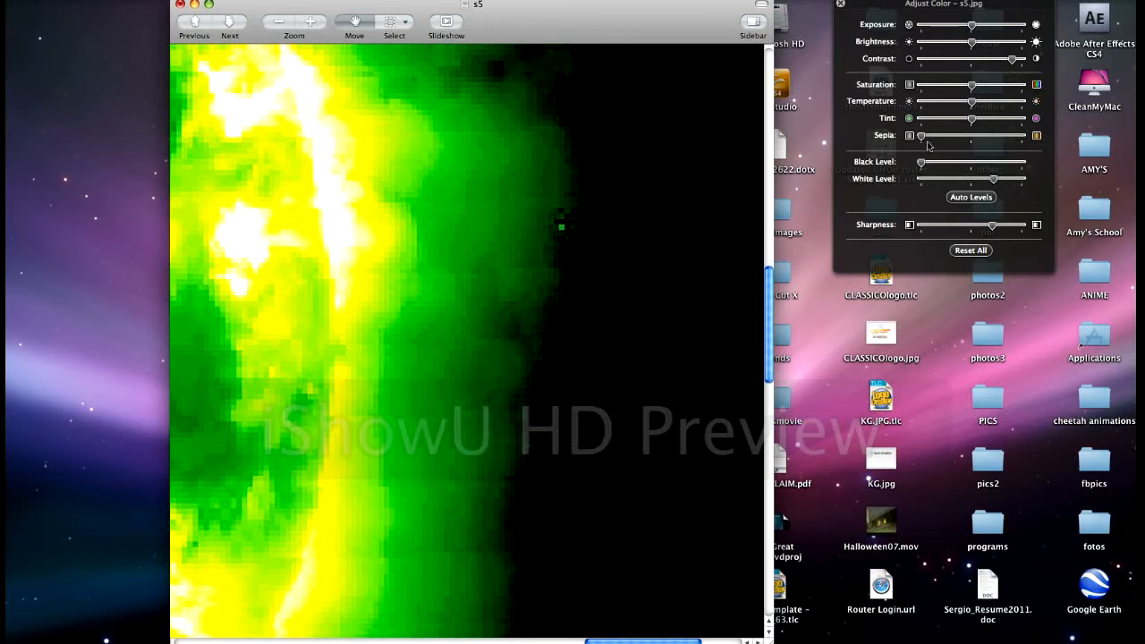
{"action": "left_click", "coordinate": [971, 251]}
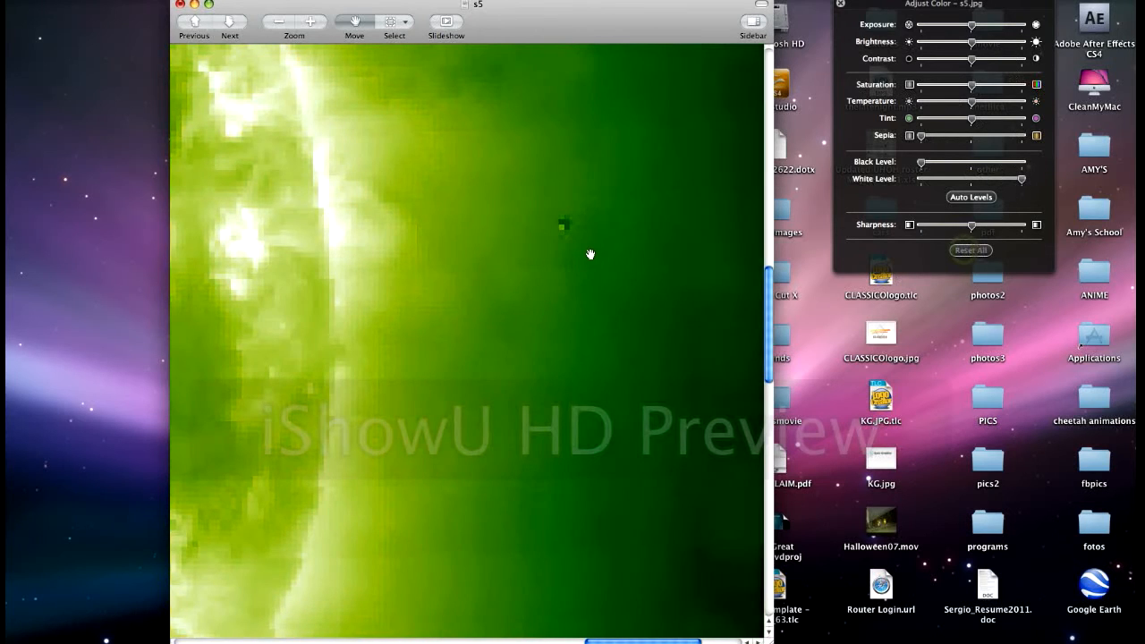
{"action": "left_click", "coordinate": [293, 22]}
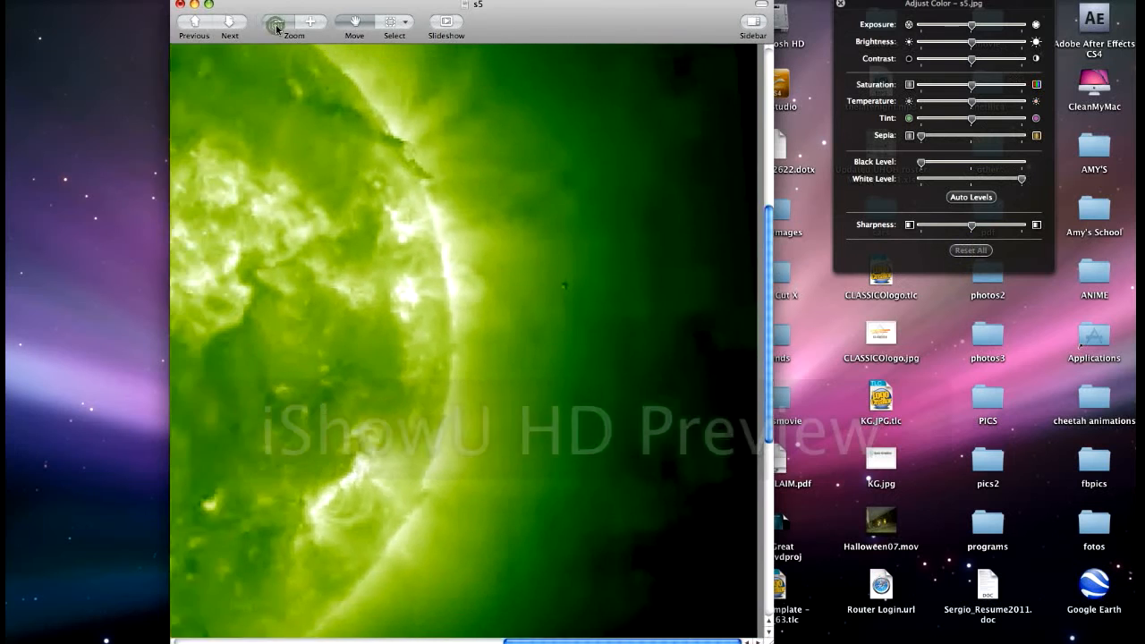
{"action": "left_click", "coordinate": [278, 21]}
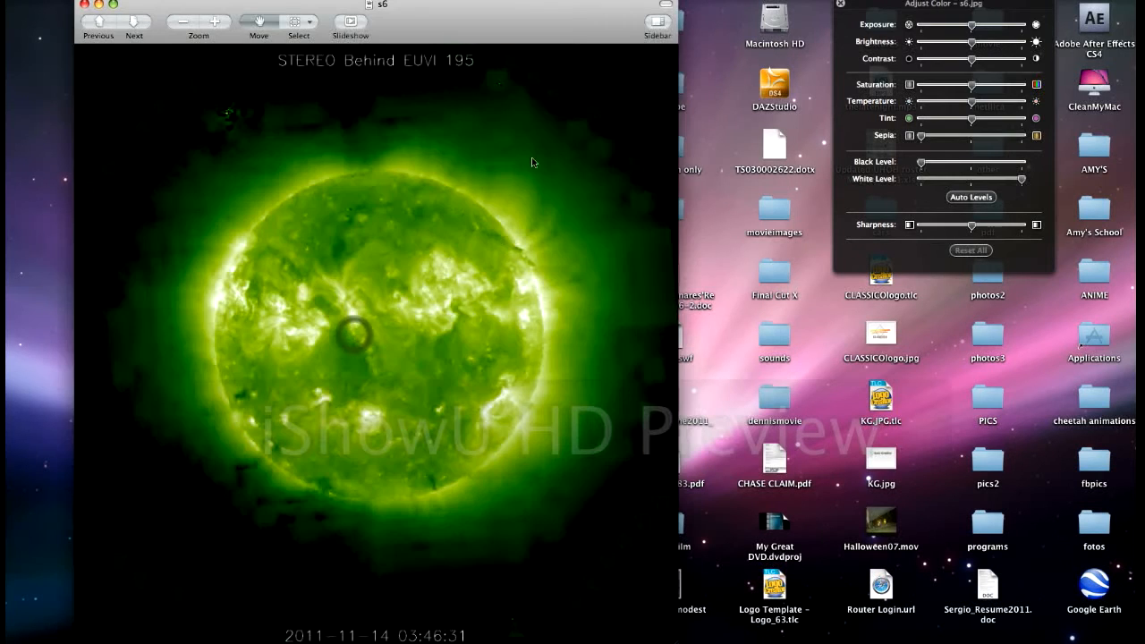
{"action": "mouse_move", "coordinate": [222, 121]}
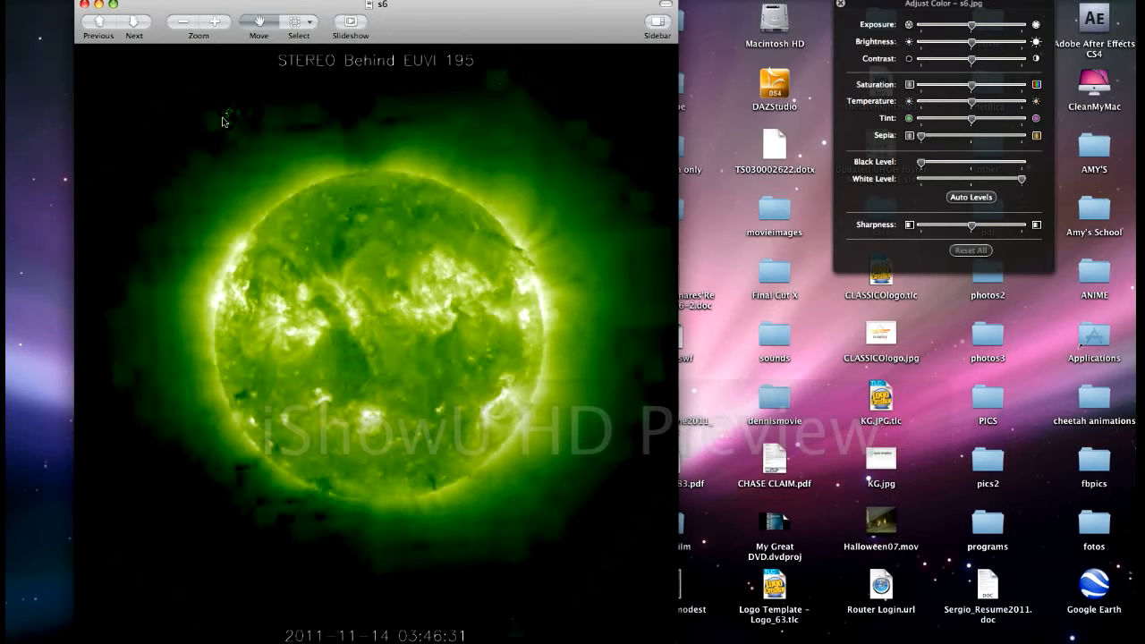
{"action": "mouse_move", "coordinate": [514, 638]}
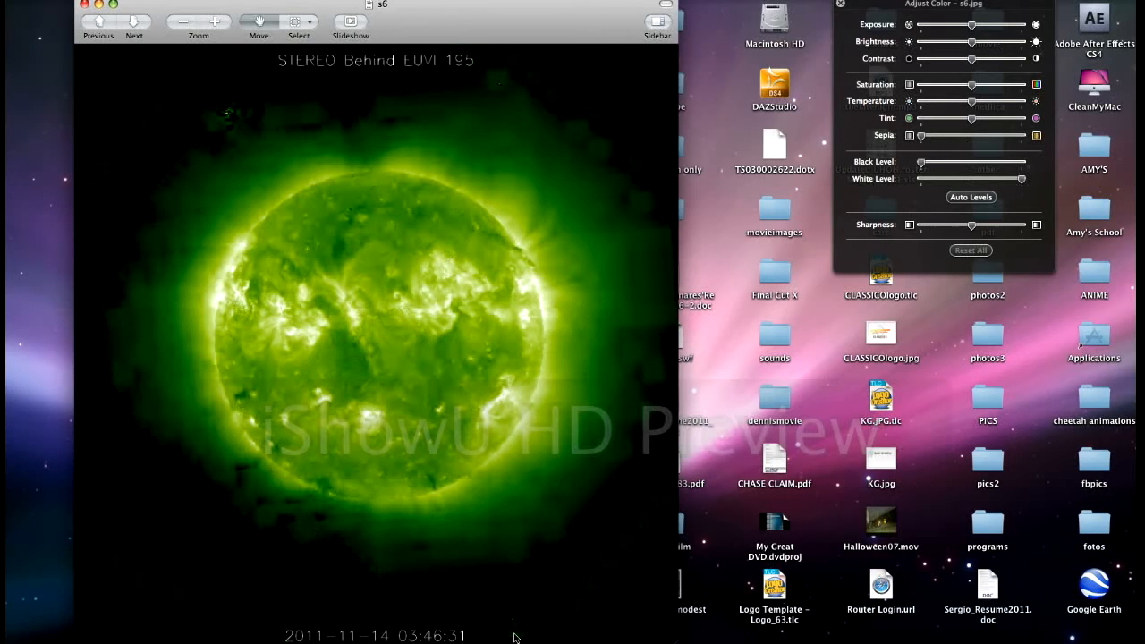
{"action": "mouse_move", "coordinate": [559, 217]}
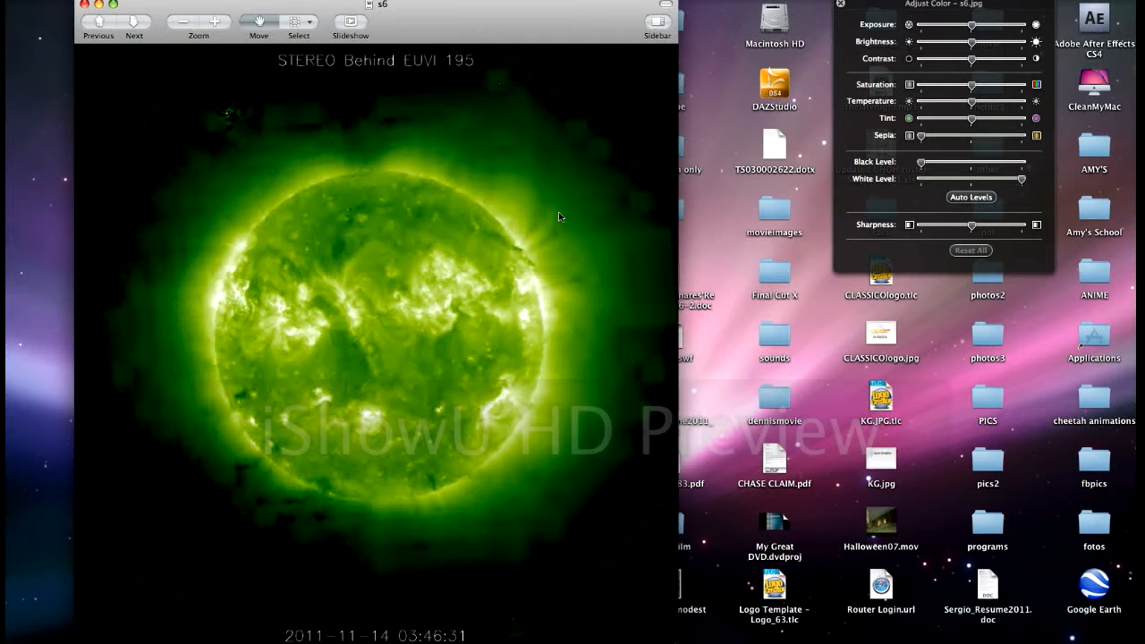
{"action": "mouse_move", "coordinate": [136, 316]}
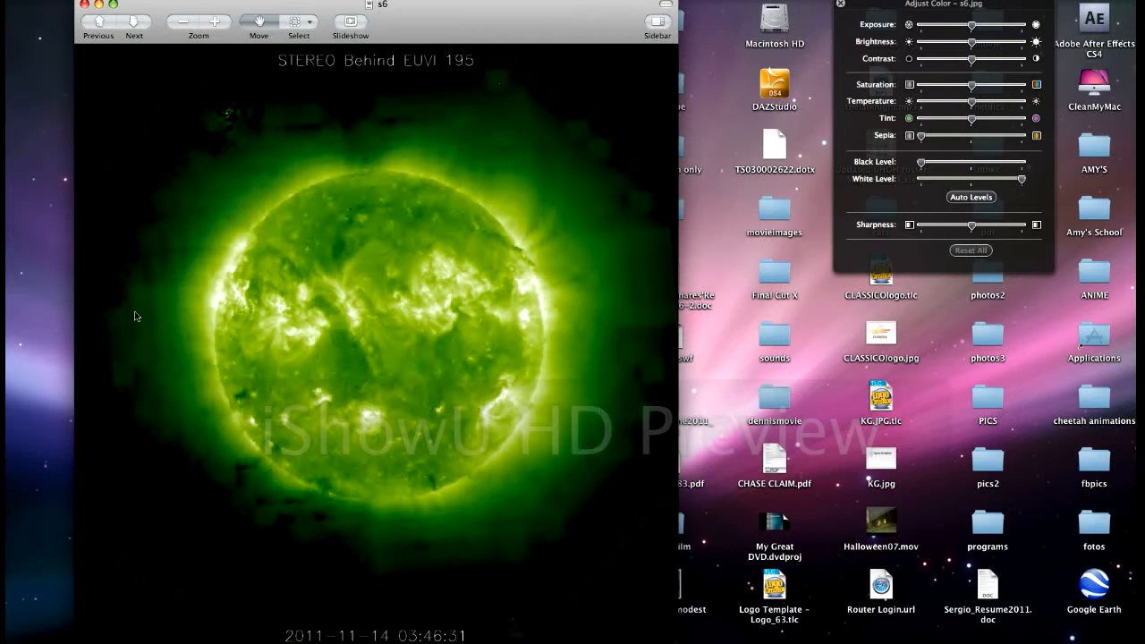
Zoom s6 in toward the speck above the sun and scroll the view
{"action": "left_click", "coordinate": [214, 22]}
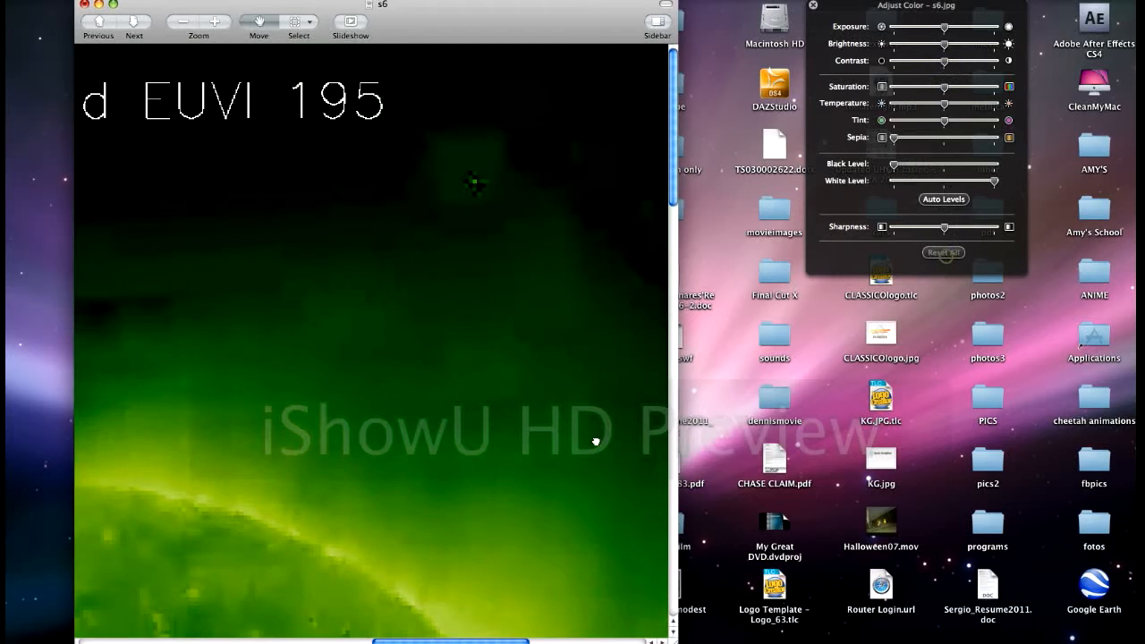
{"action": "scroll", "scroll_direction": "down", "scroll_amount": 3}
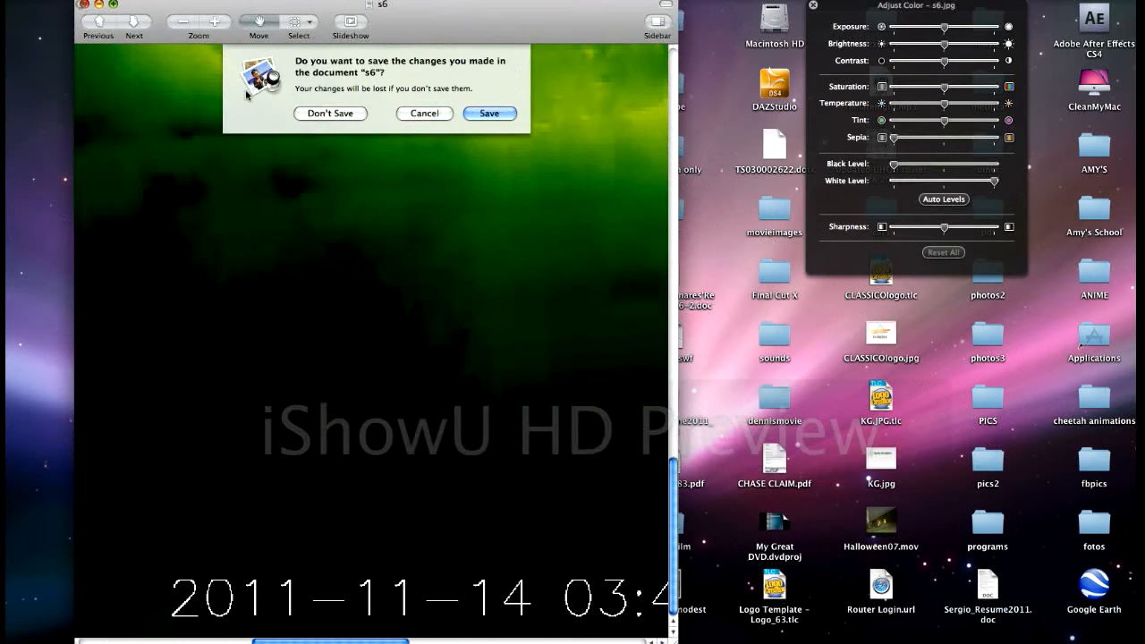
Discard s6's changes, open s7, zoom in on the dark sky, then close it
{"action": "left_click", "coordinate": [330, 113]}
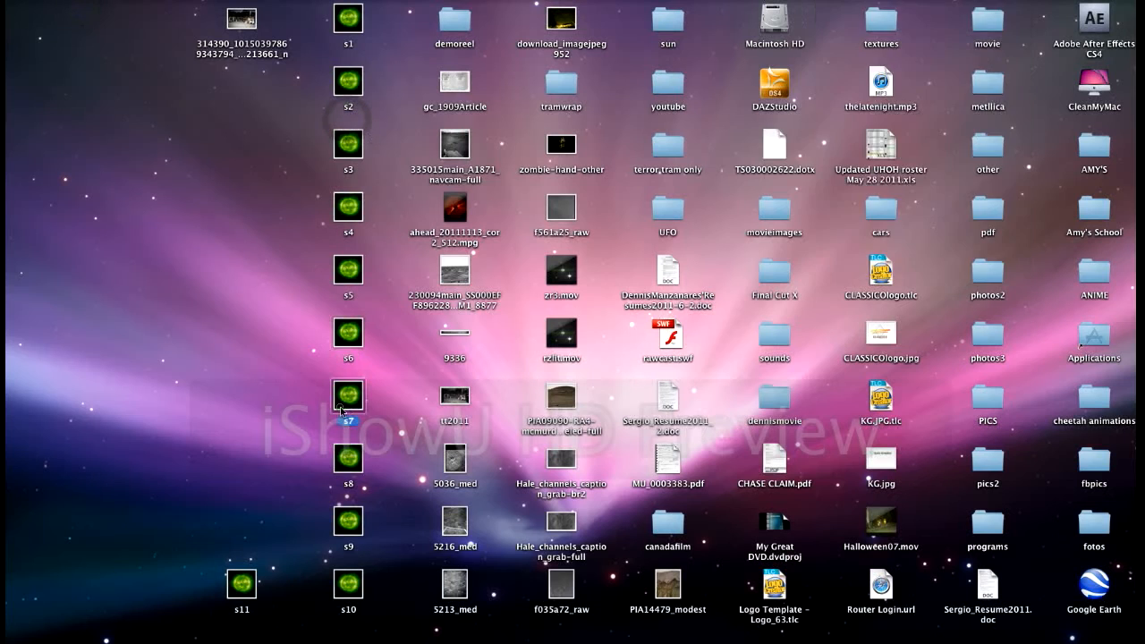
{"action": "double_click", "coordinate": [348, 396]}
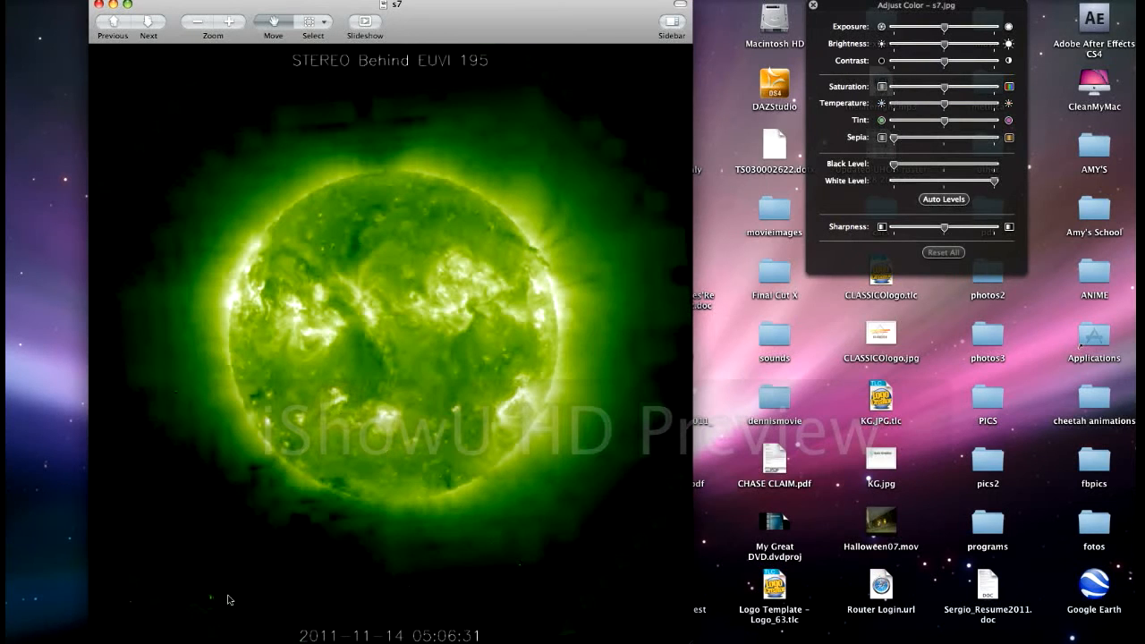
{"action": "mouse_move", "coordinate": [438, 567]}
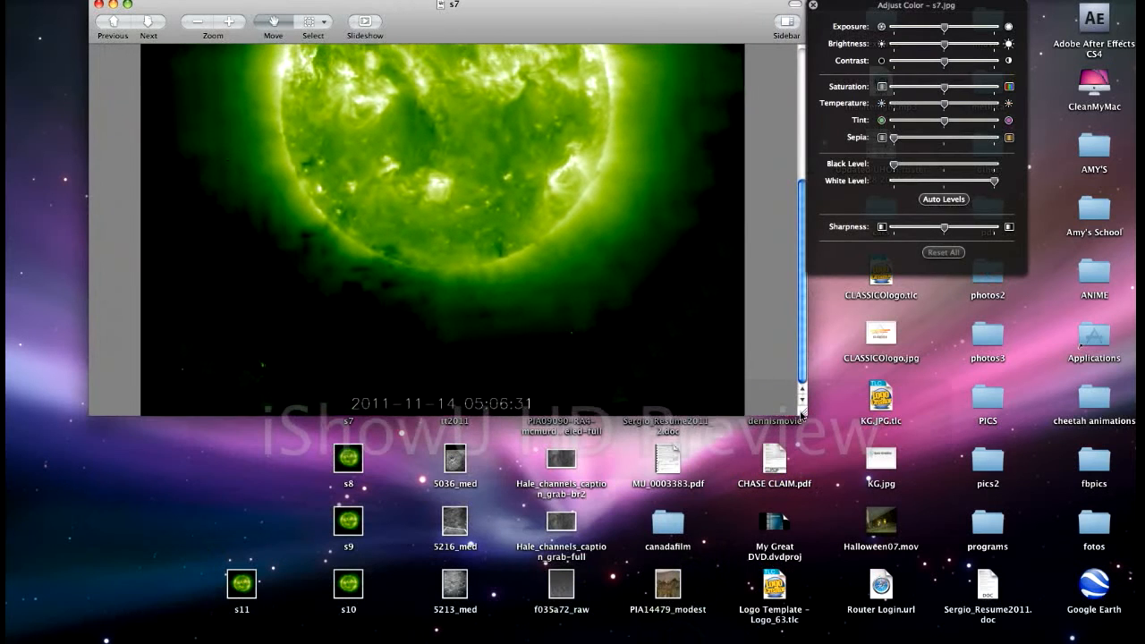
{"action": "left_click", "coordinate": [213, 22]}
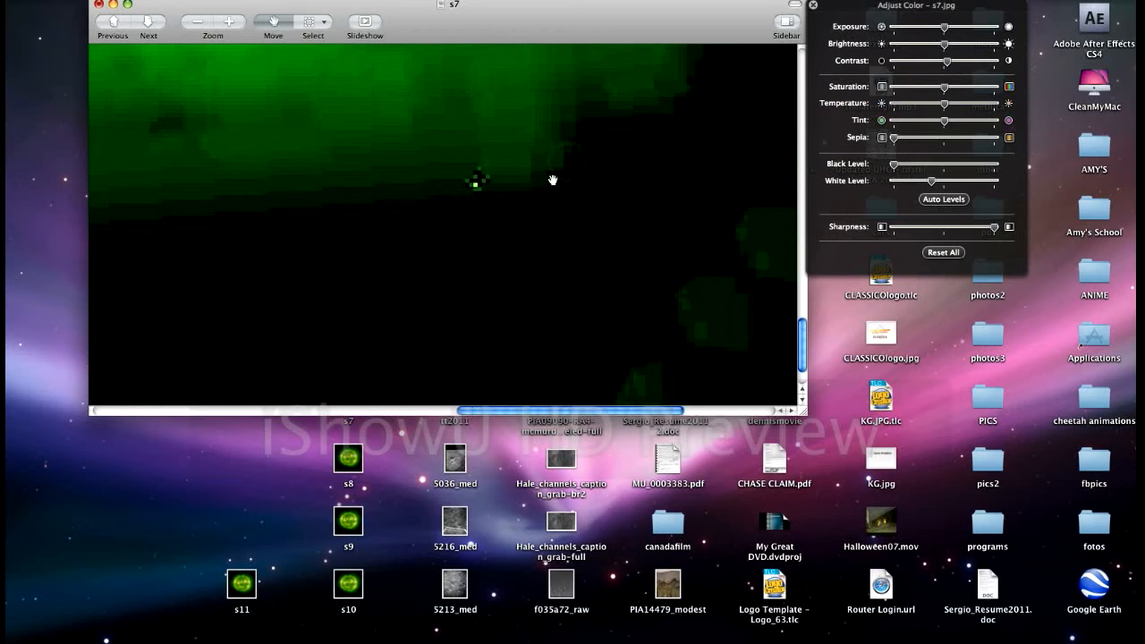
{"action": "left_click", "coordinate": [100, 6]}
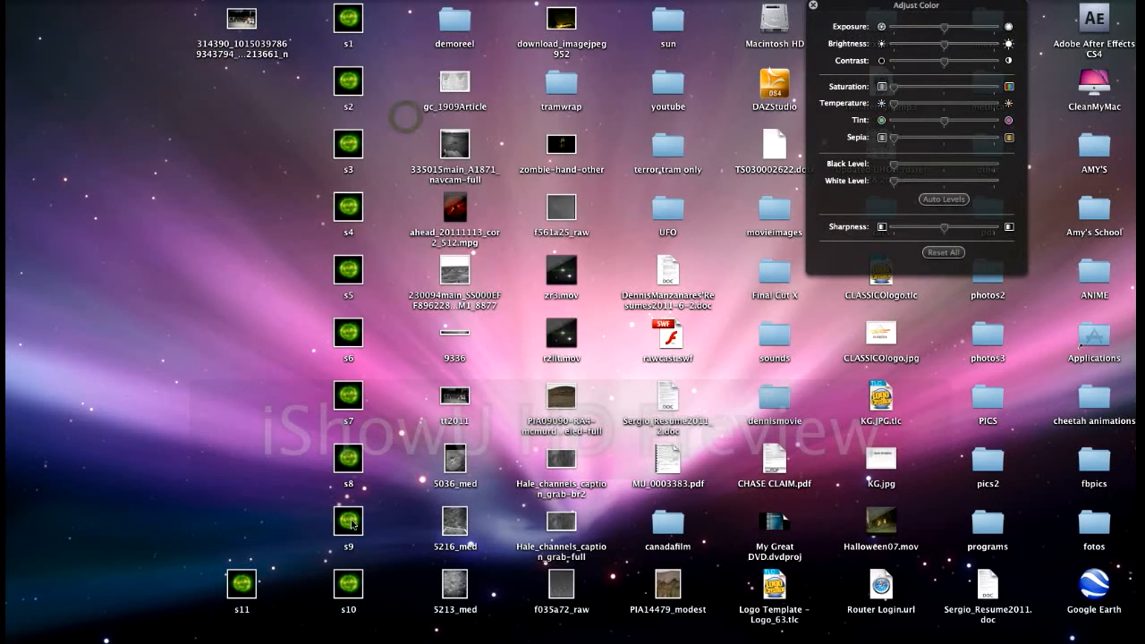
{"action": "mouse_move", "coordinate": [355, 409]}
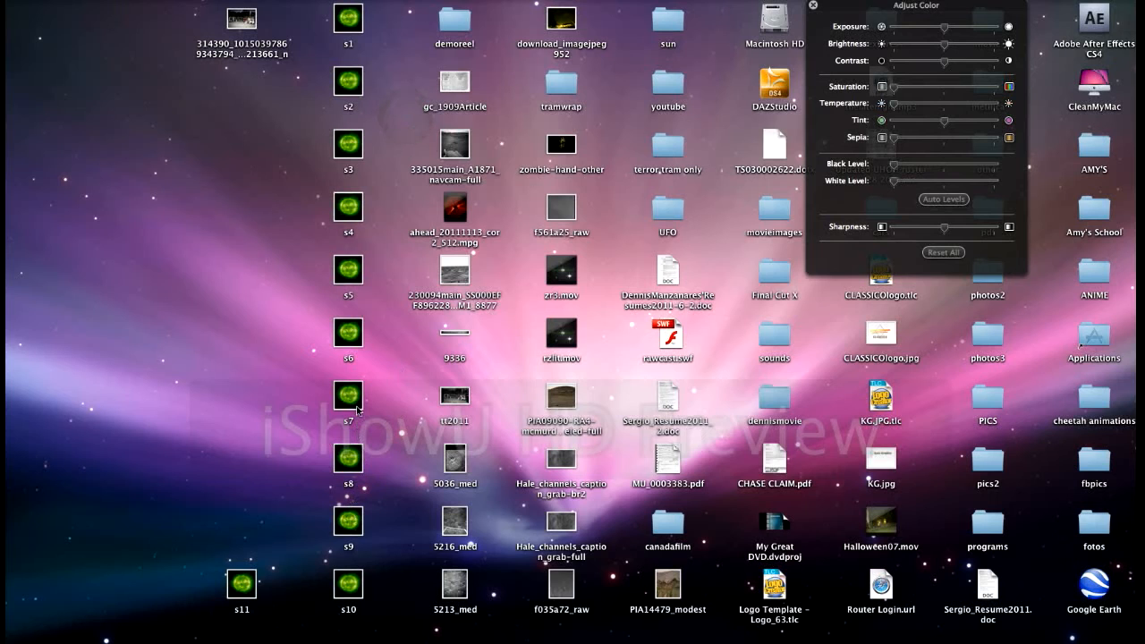
{"action": "double_click", "coordinate": [348, 395]}
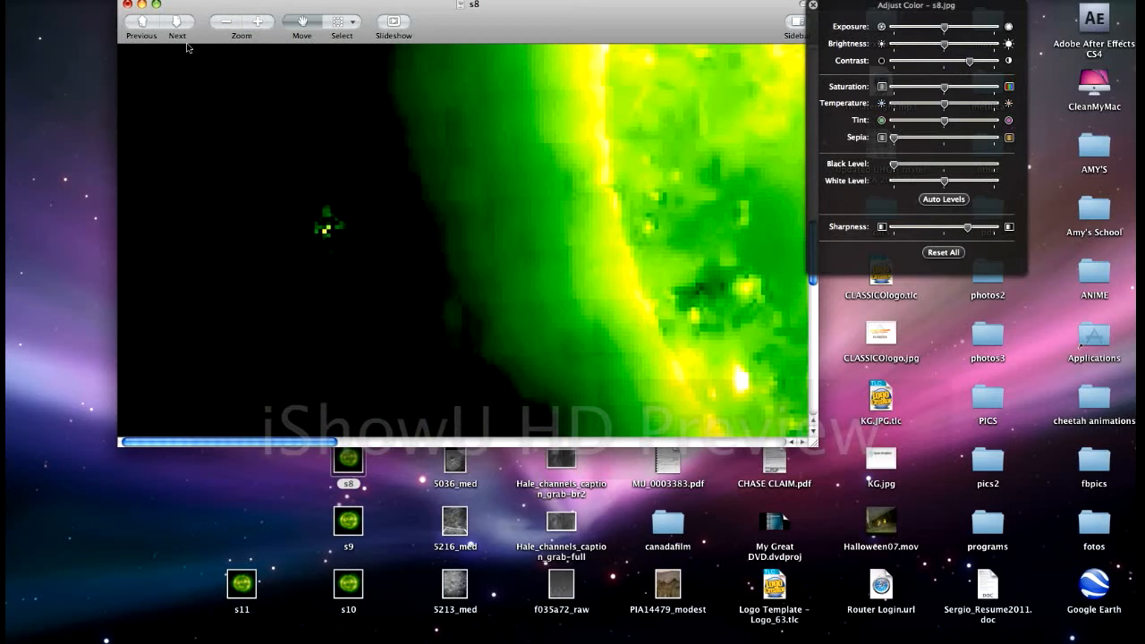
{"action": "left_click", "coordinate": [942, 252]}
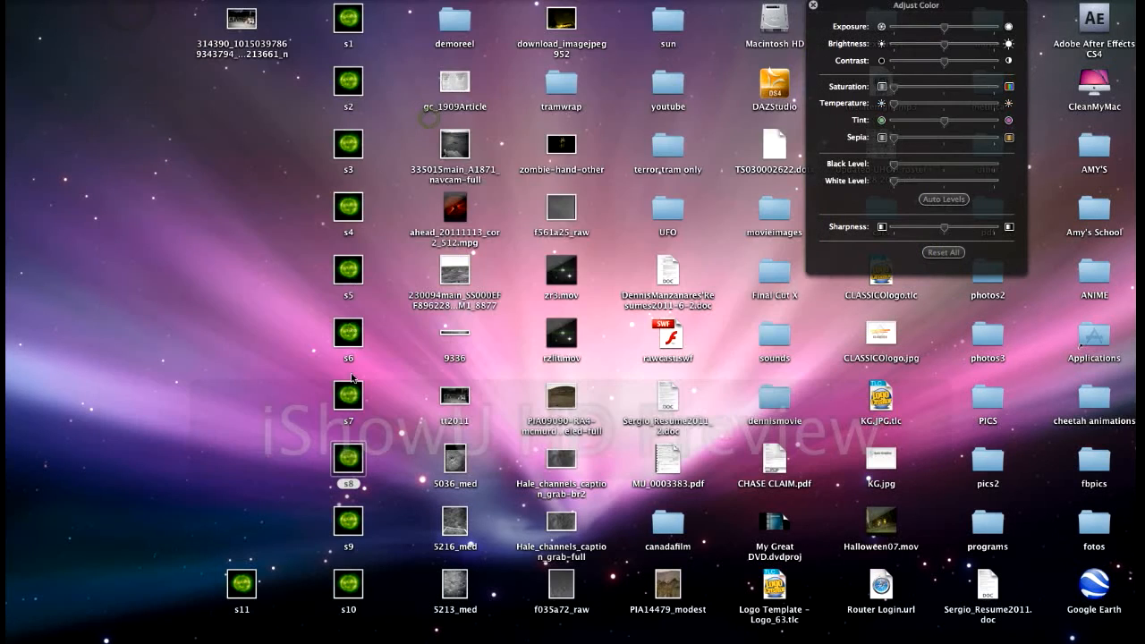
{"action": "double_click", "coordinate": [348, 519]}
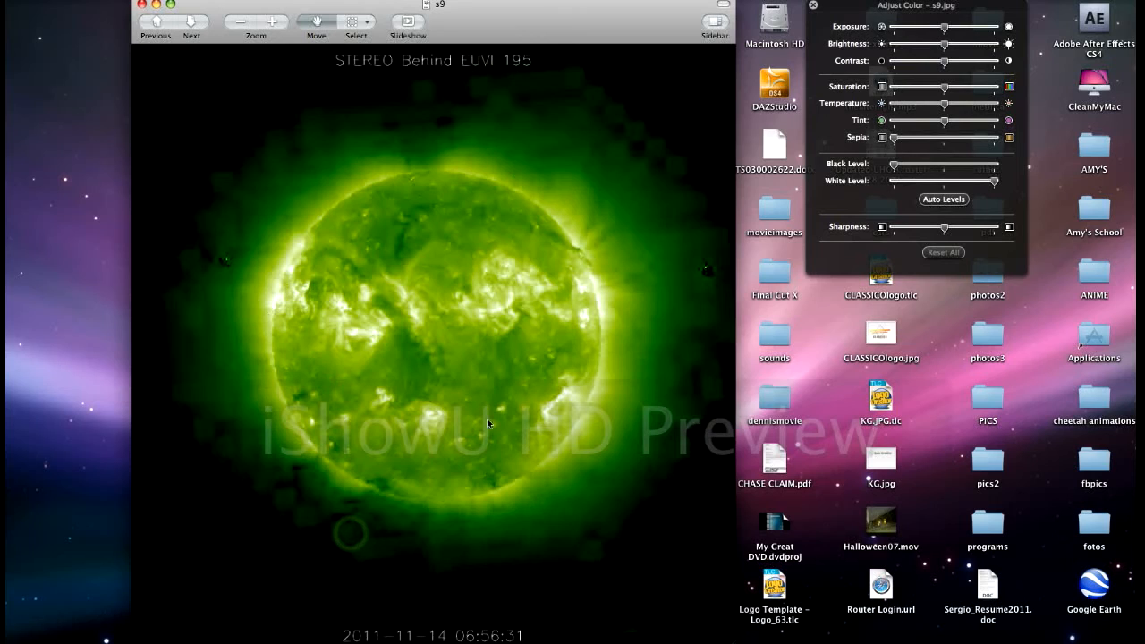
{"action": "mouse_move", "coordinate": [232, 269]}
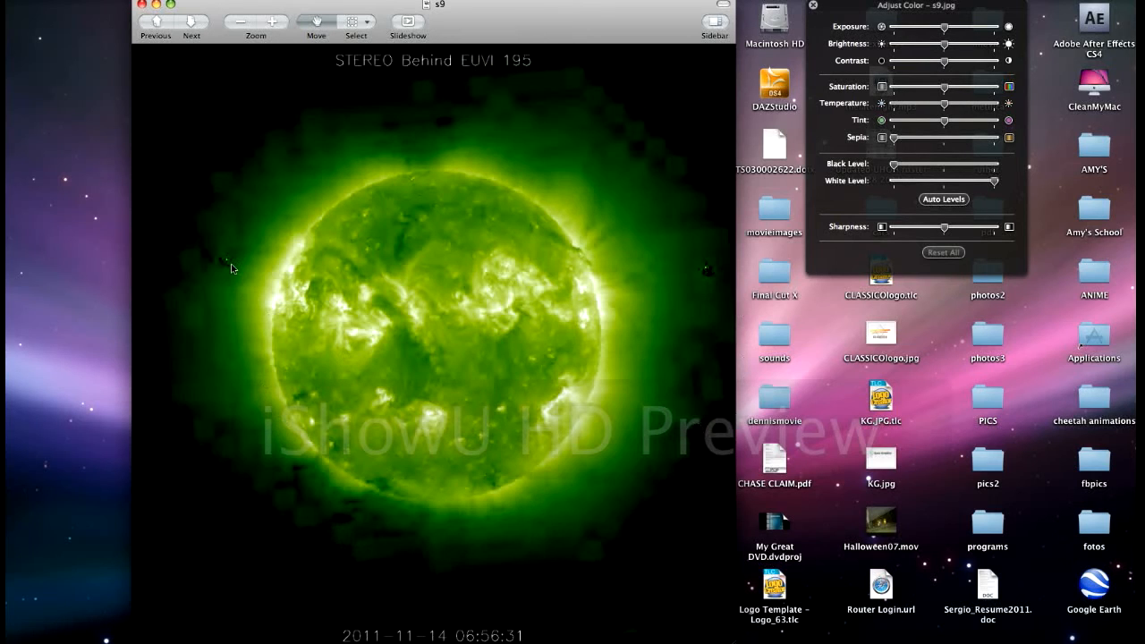
{"action": "mouse_move", "coordinate": [747, 263]}
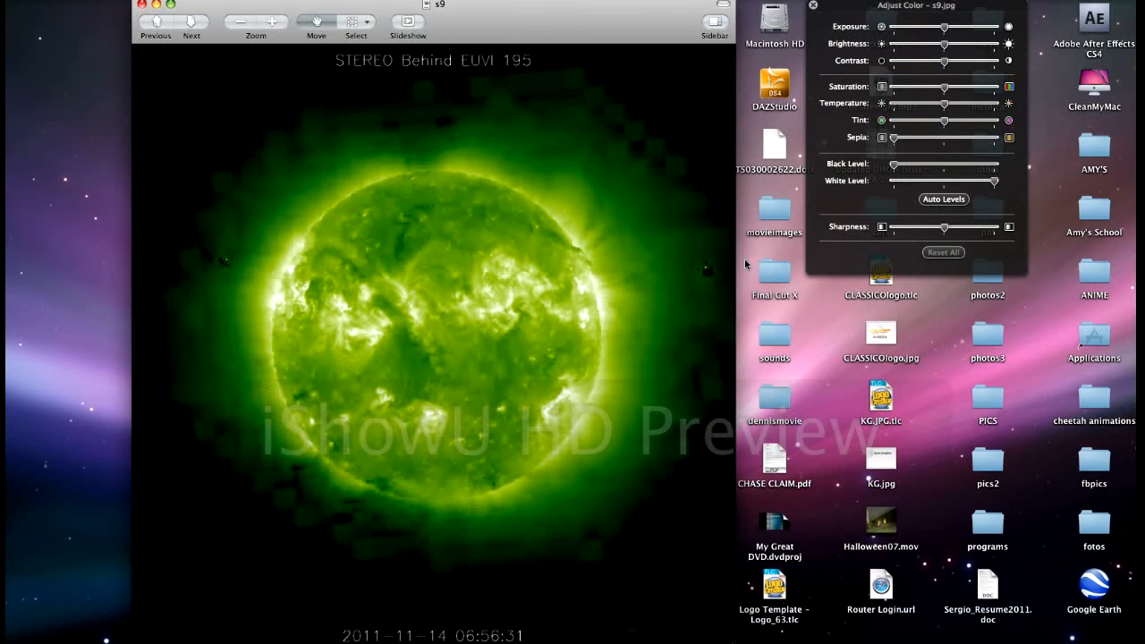
{"action": "mouse_move", "coordinate": [338, 269]}
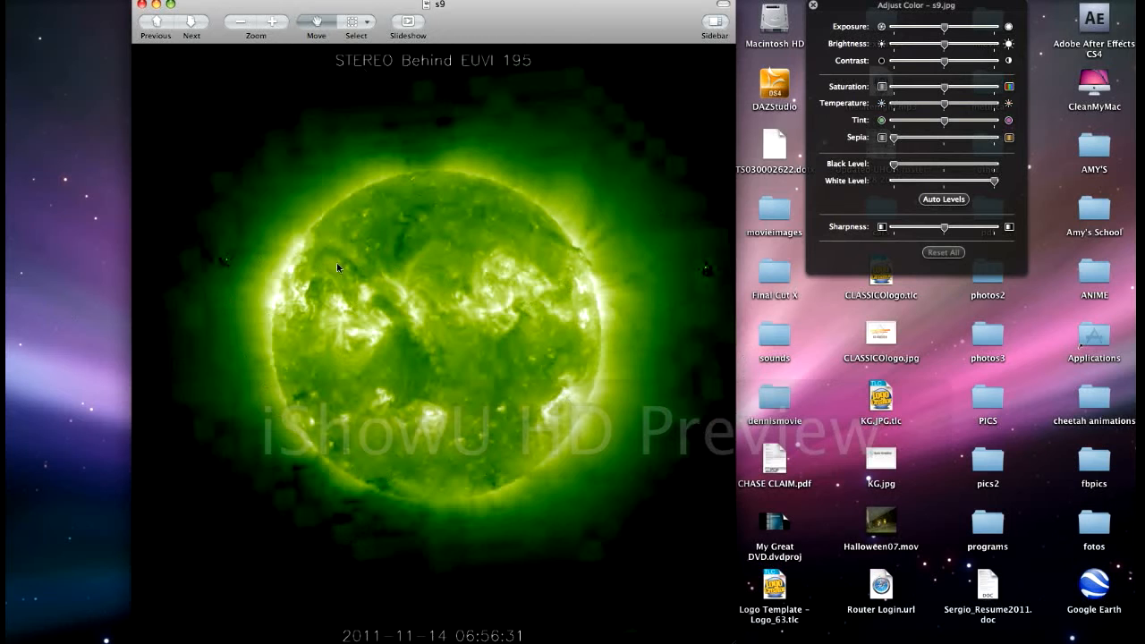
{"action": "left_click", "coordinate": [276, 21]}
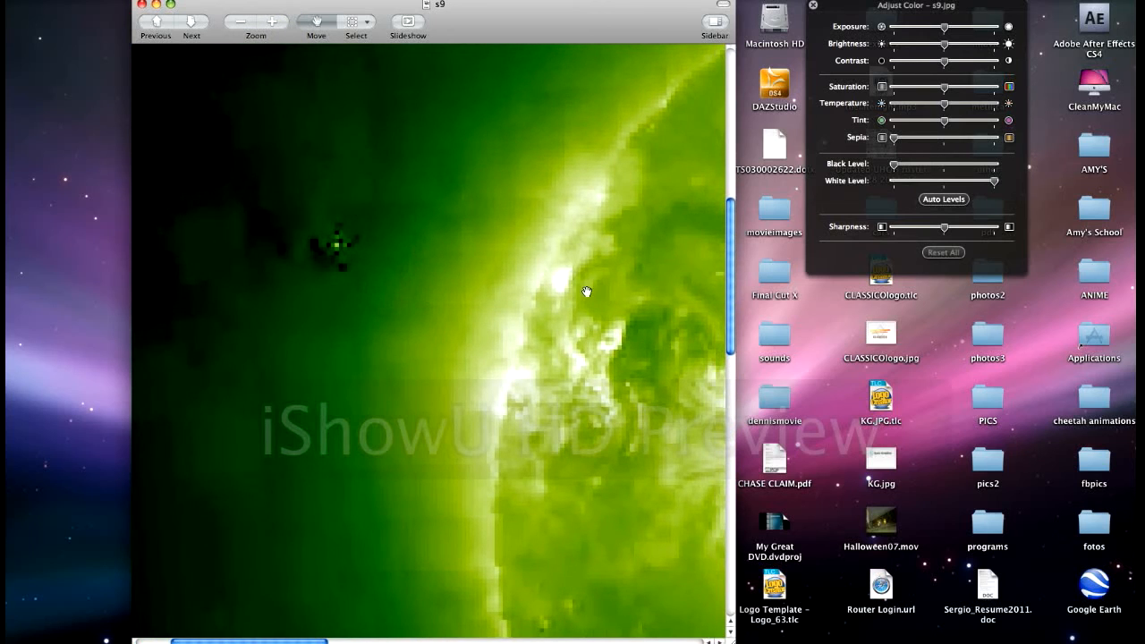
{"action": "mouse_move", "coordinate": [465, 282]}
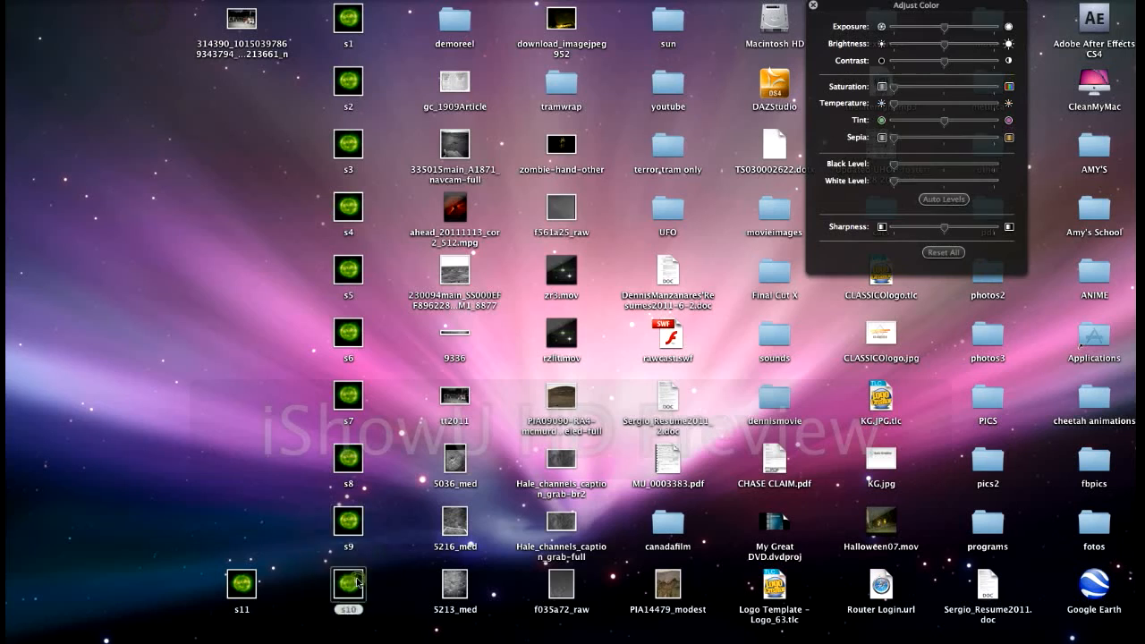
{"action": "double_click", "coordinate": [348, 582]}
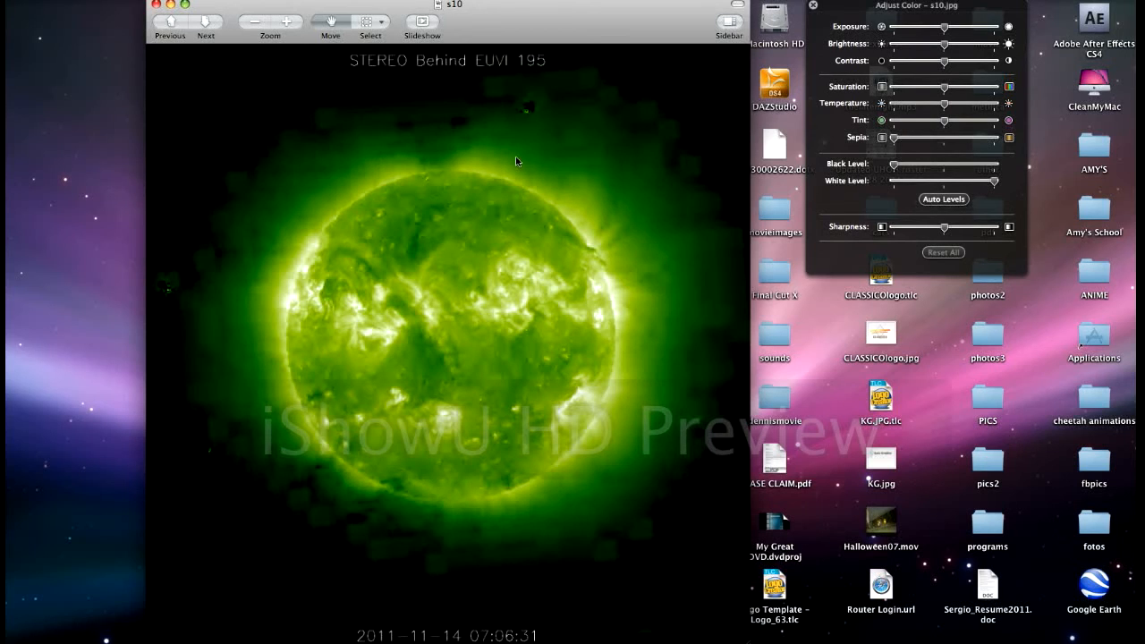
{"action": "mouse_move", "coordinate": [215, 475]}
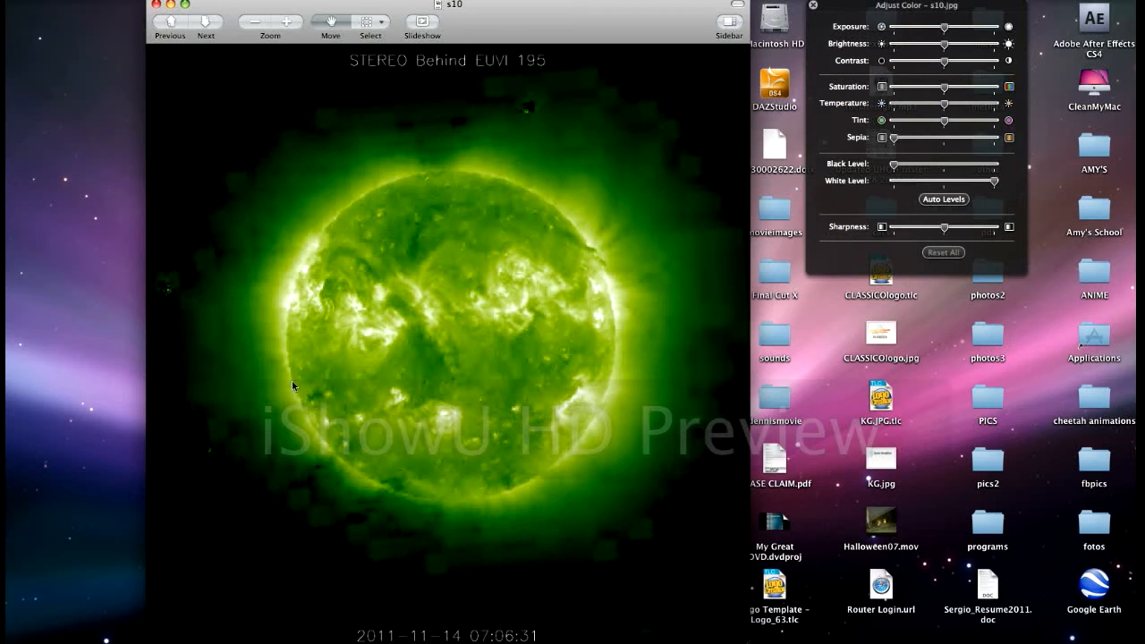
{"action": "mouse_move", "coordinate": [740, 521]}
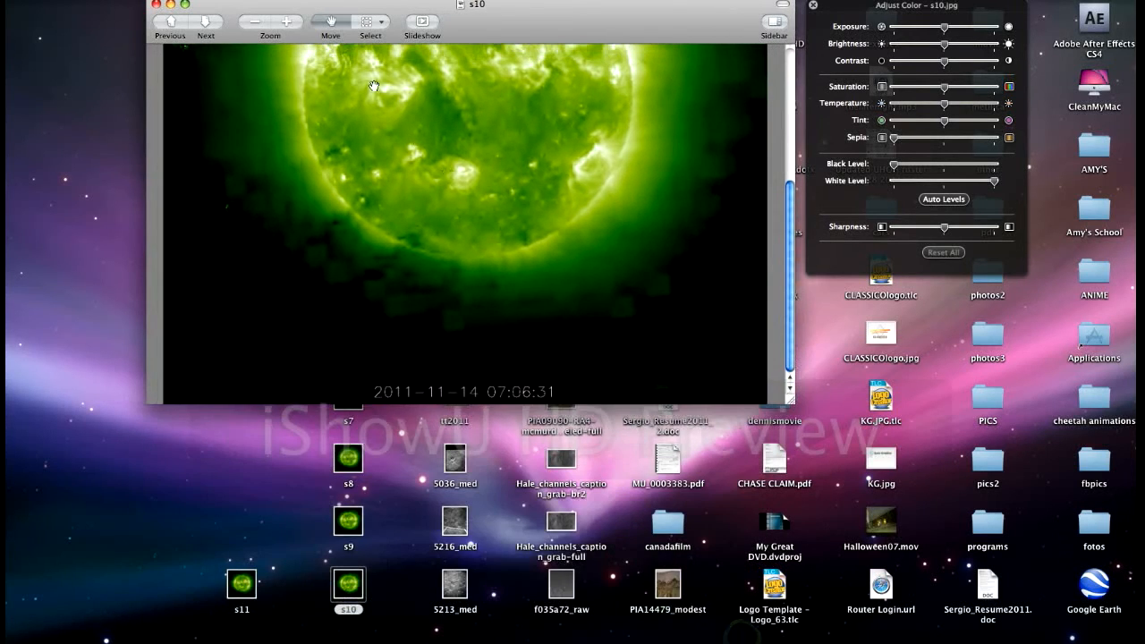
{"action": "left_click", "coordinate": [286, 20]}
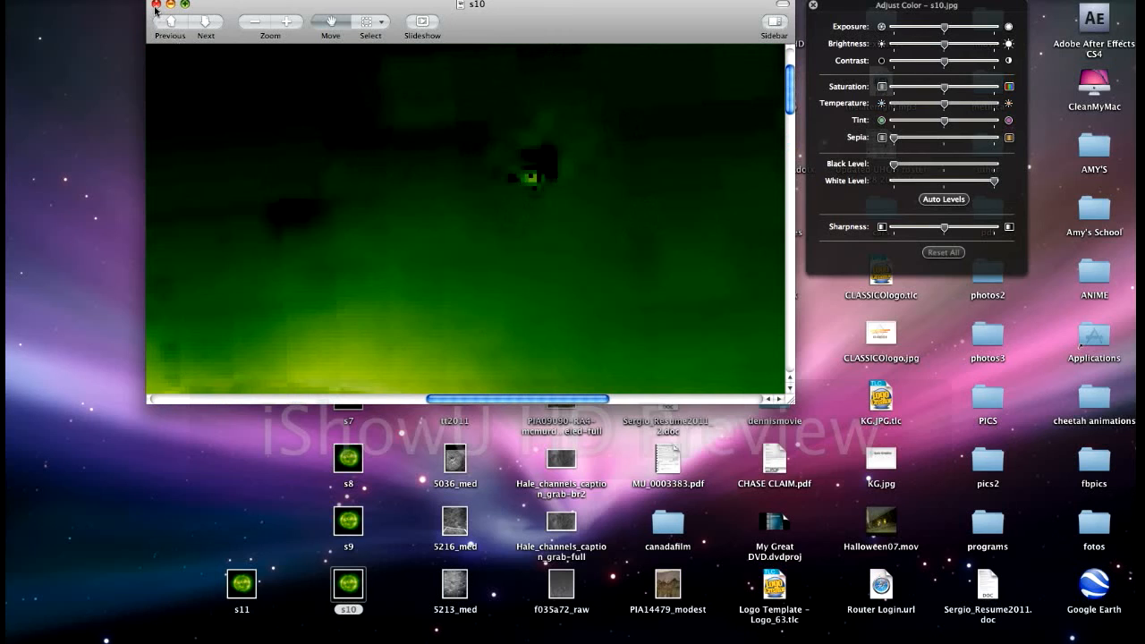
{"action": "left_click", "coordinate": [156, 6]}
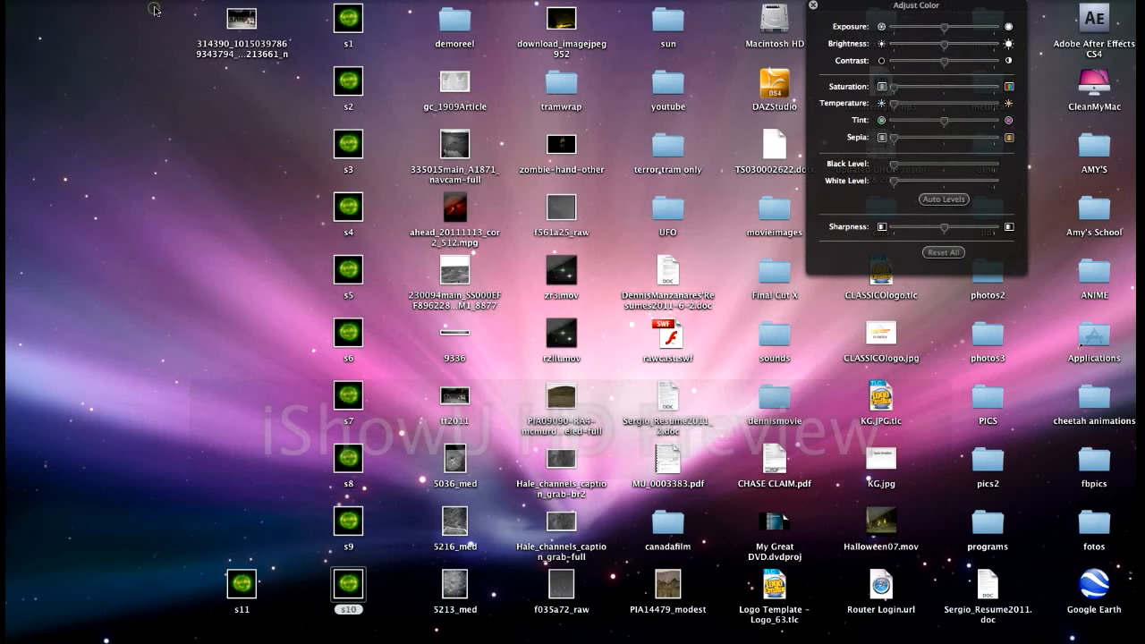
Open s11 and zoom in on the speck above the sun
{"action": "left_click", "coordinate": [242, 586]}
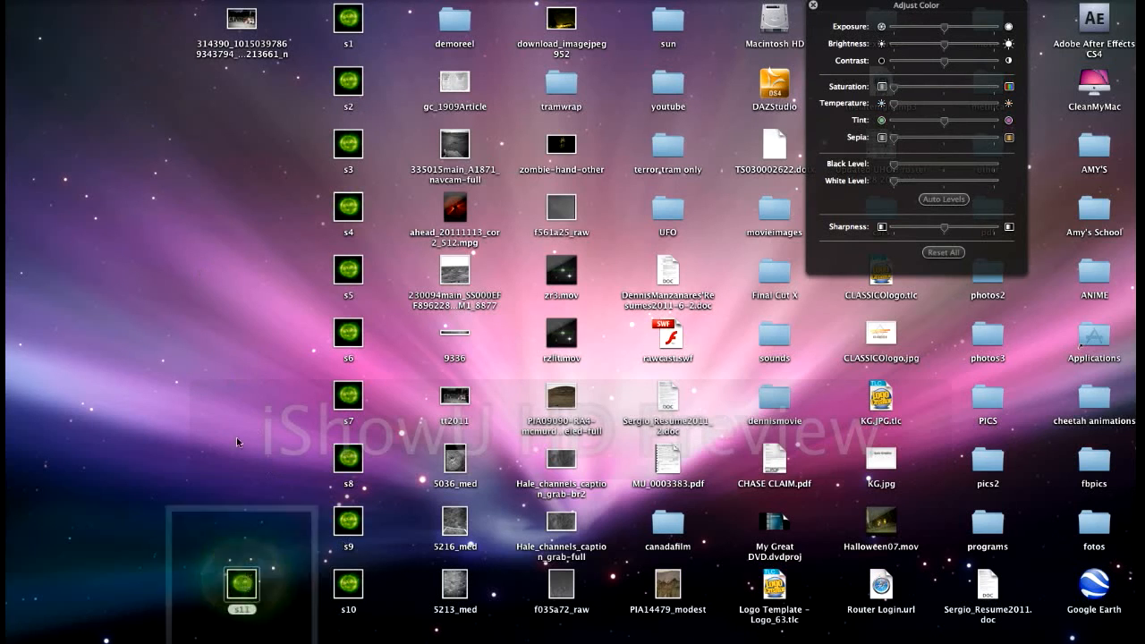
{"action": "double_click", "coordinate": [241, 583]}
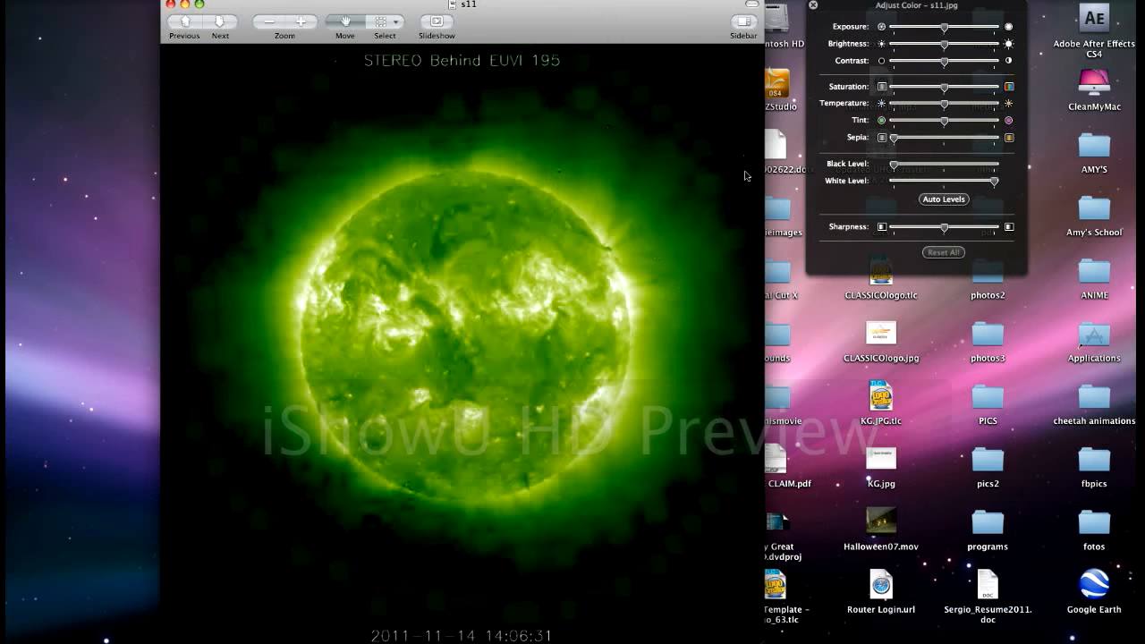
{"action": "mouse_move", "coordinate": [543, 175]}
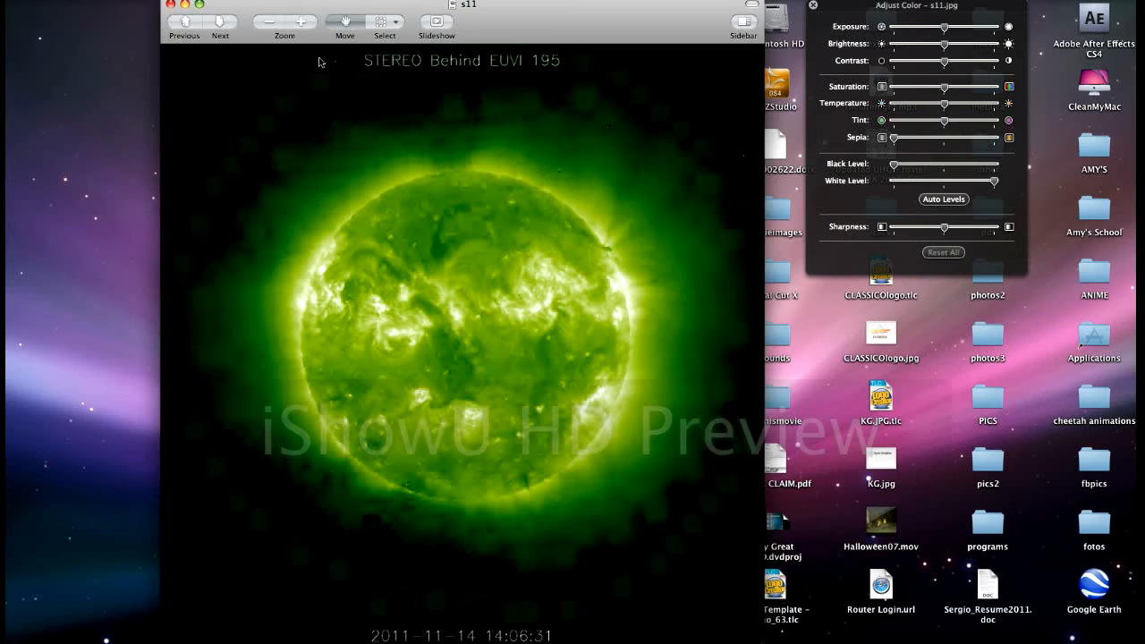
{"action": "mouse_move", "coordinate": [587, 179]}
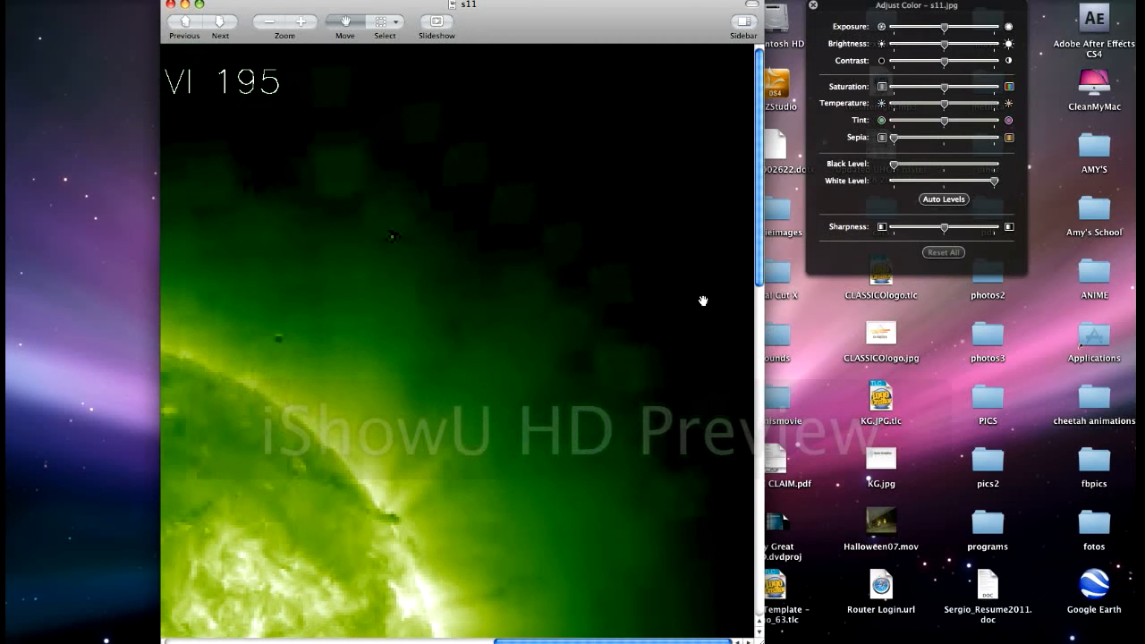
{"action": "left_click", "coordinate": [301, 21]}
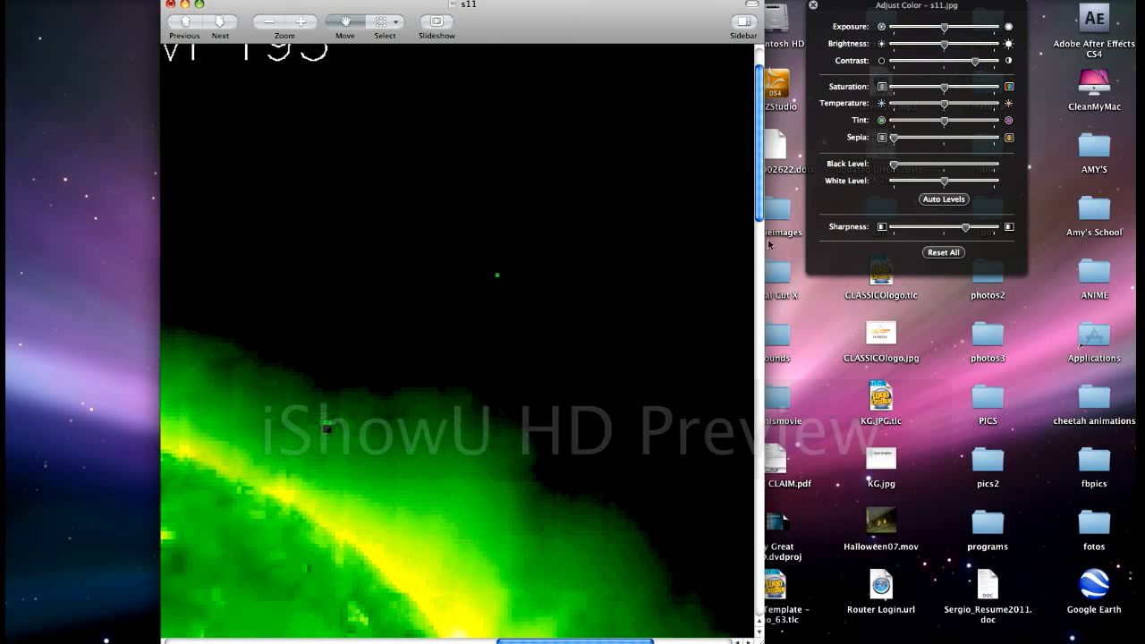
{"action": "mouse_move", "coordinate": [957, 101]}
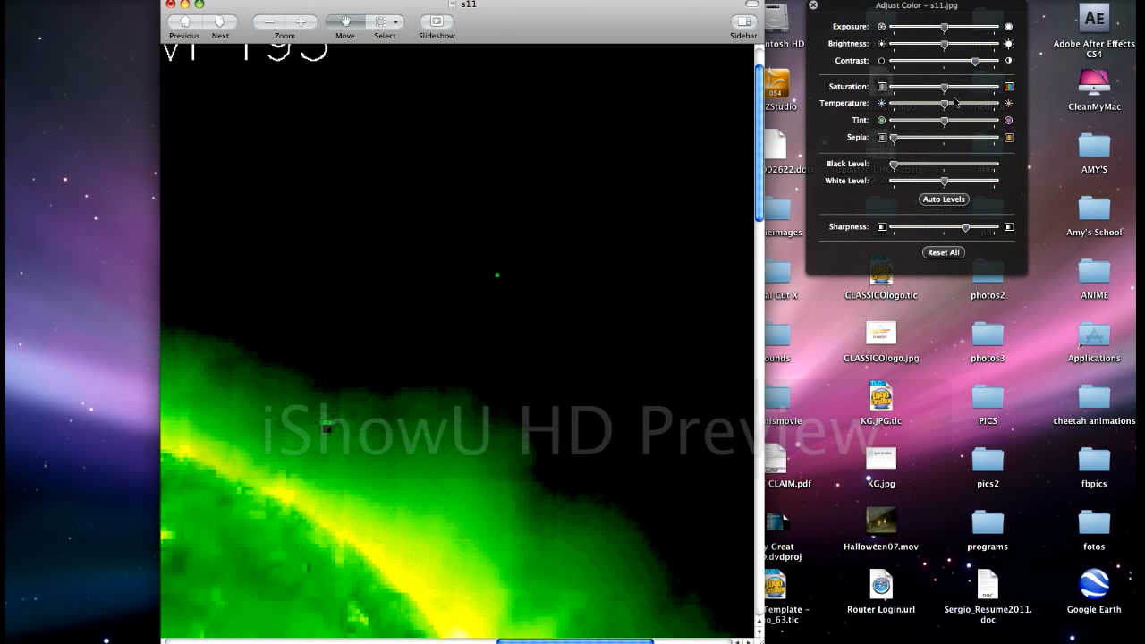